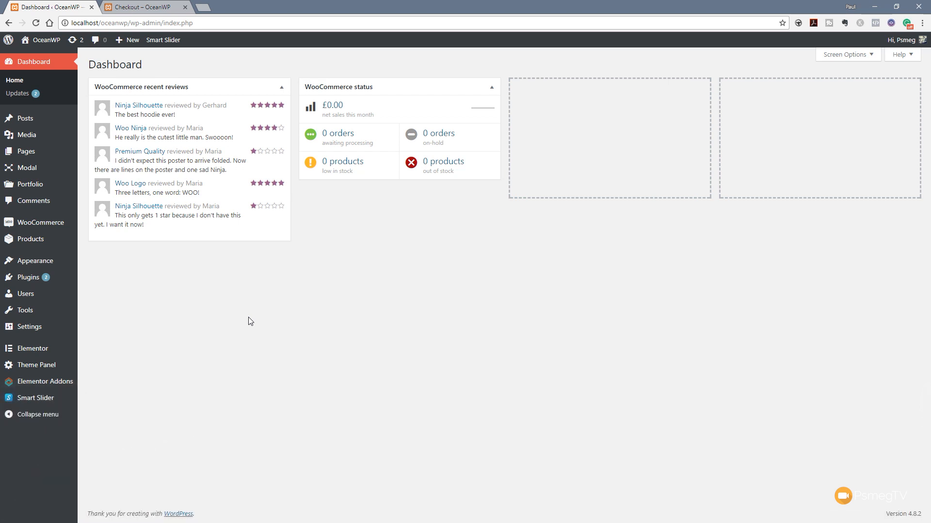
mouse_move(254, 346)
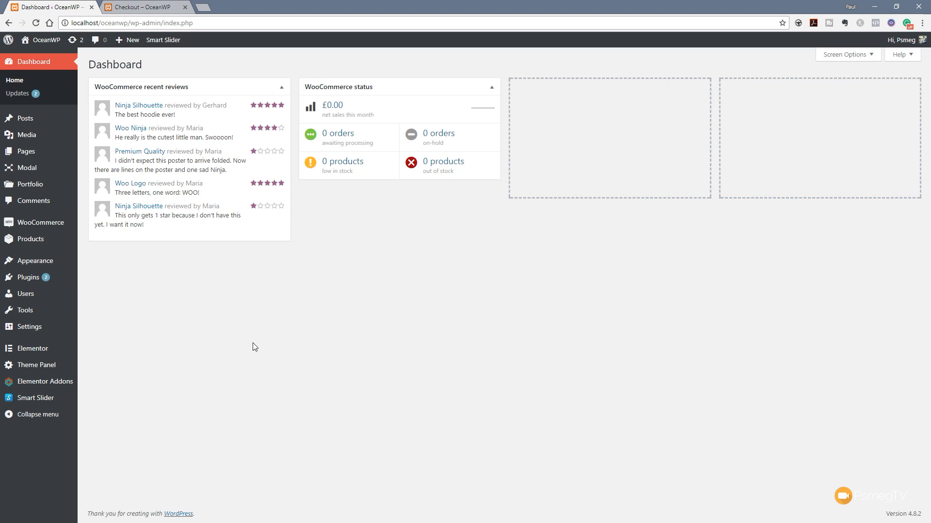
mouse_move(241, 343)
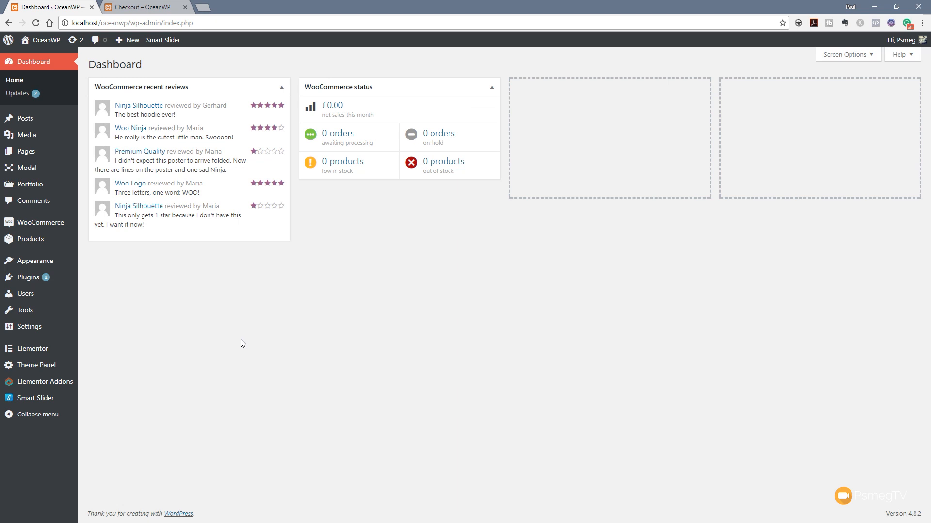
mouse_move(32, 348)
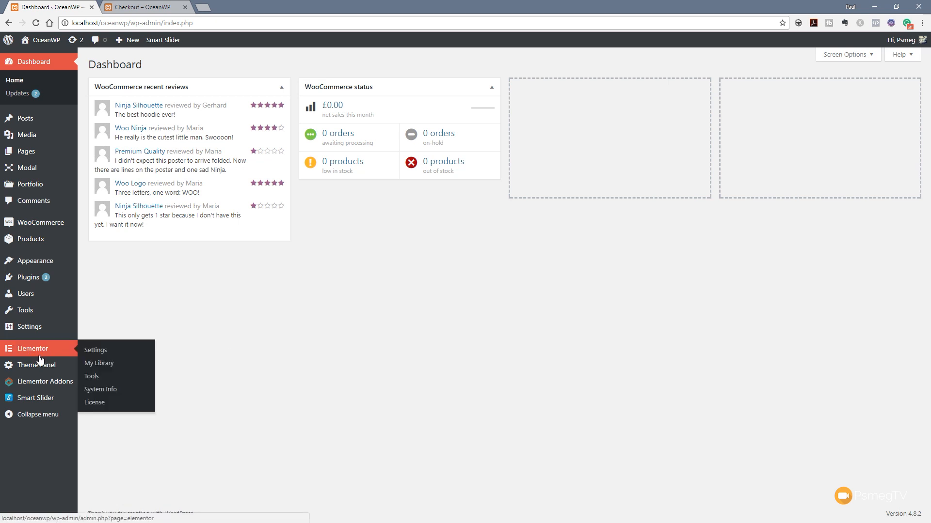
Open Elementor's My Library and start a new template.
left_click(98, 362)
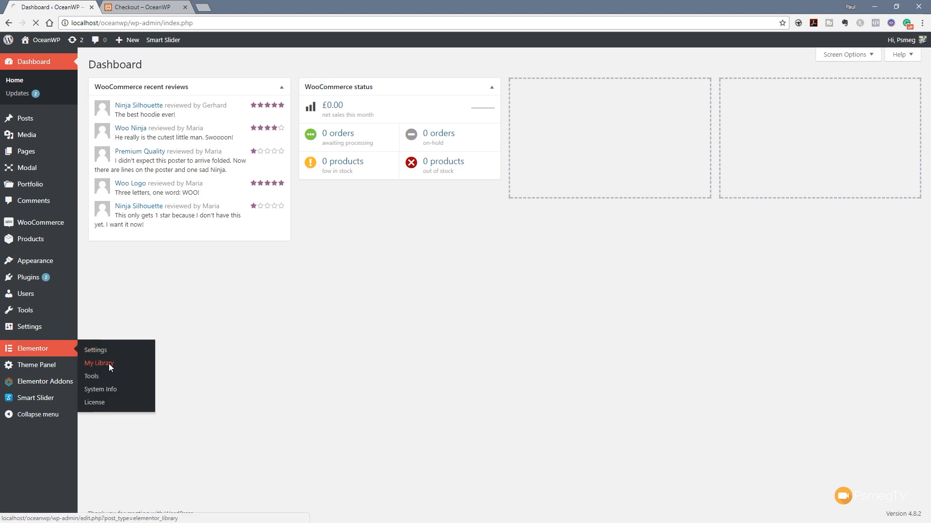
left_click(98, 362)
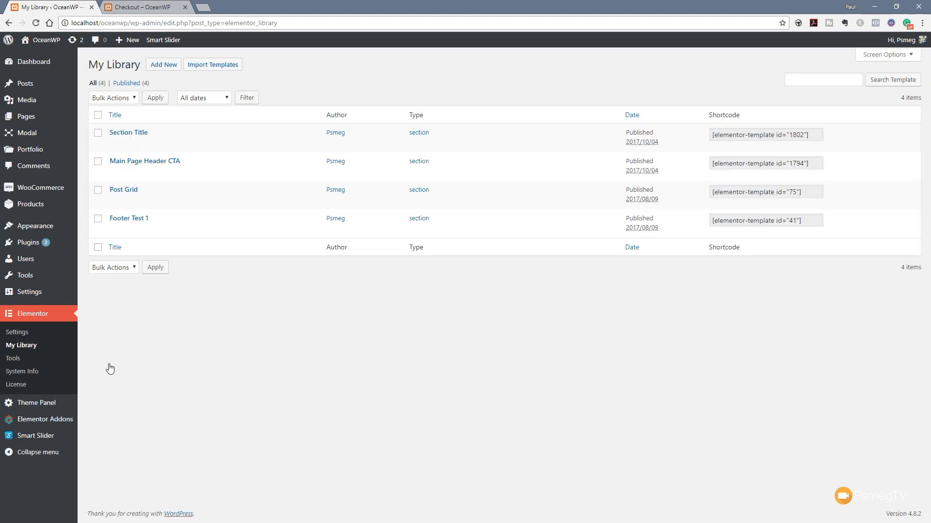
mouse_move(163, 64)
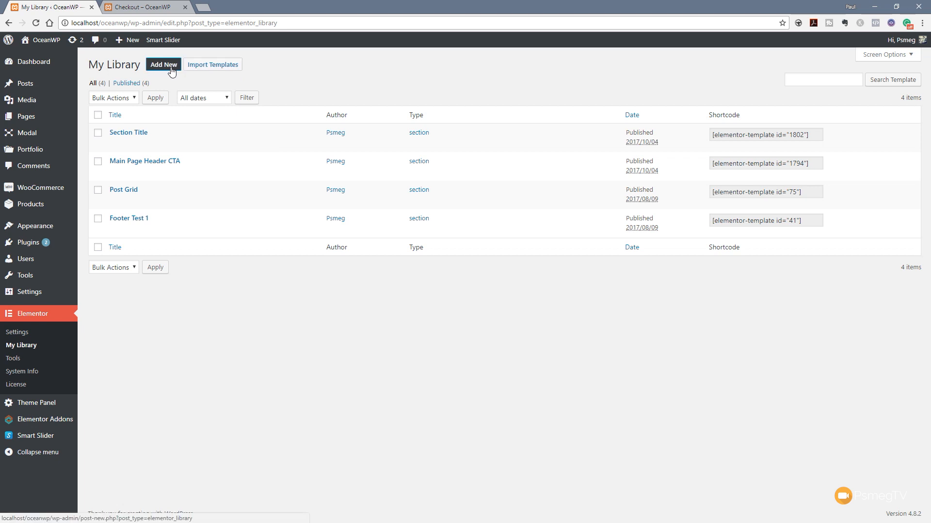
left_click(163, 63)
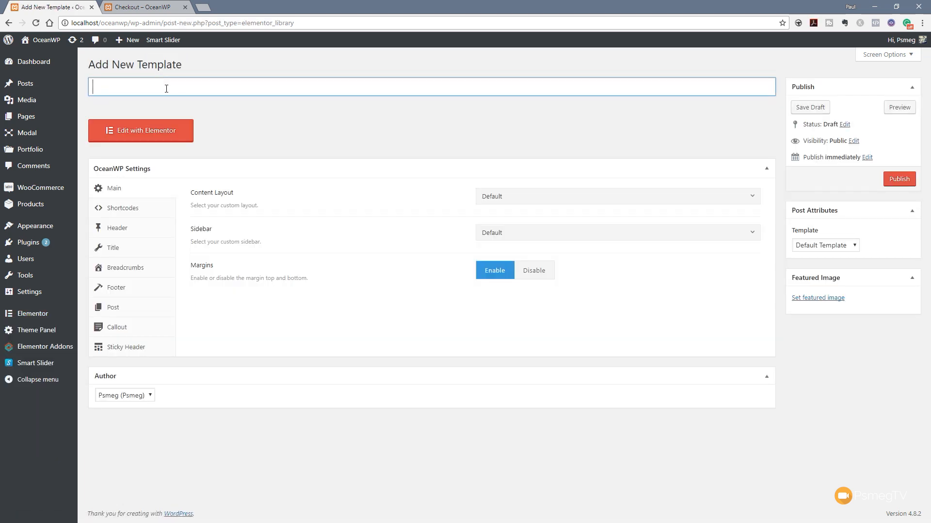
Publish 'Special Bonus' with Elementor Canvas, margins disabled and full-width content layout.
type("Special")
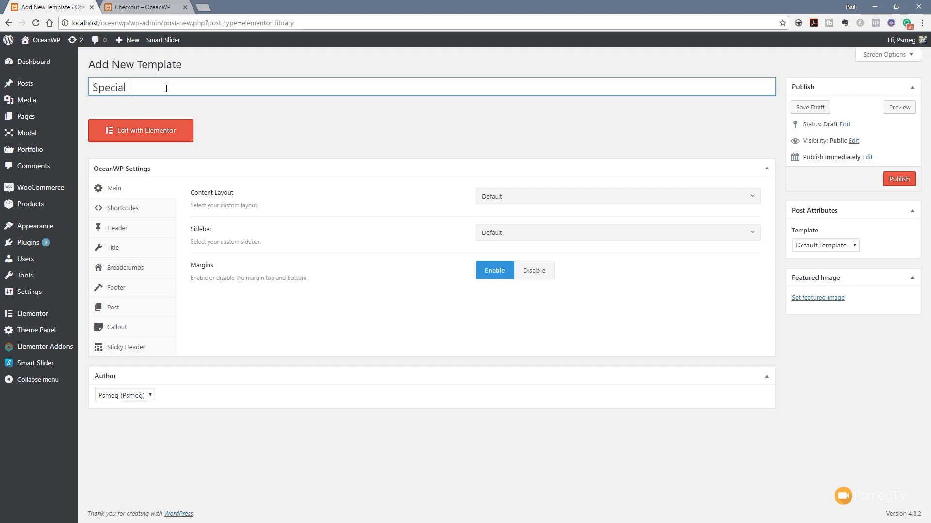
type("Bonus")
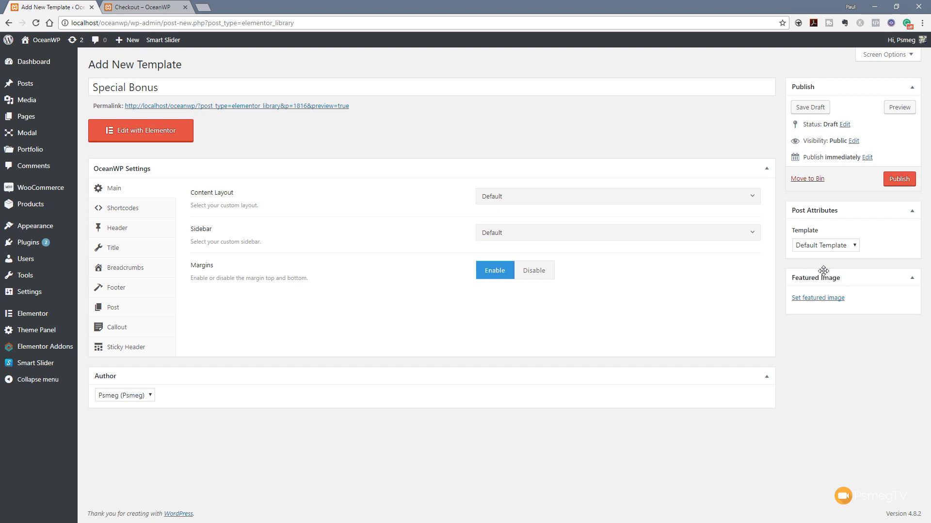
mouse_move(808, 233)
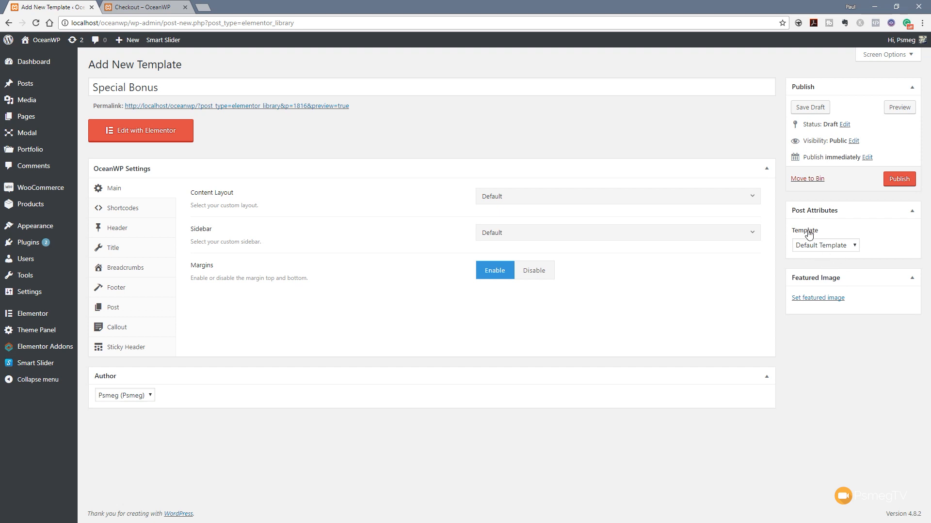
left_click(825, 245)
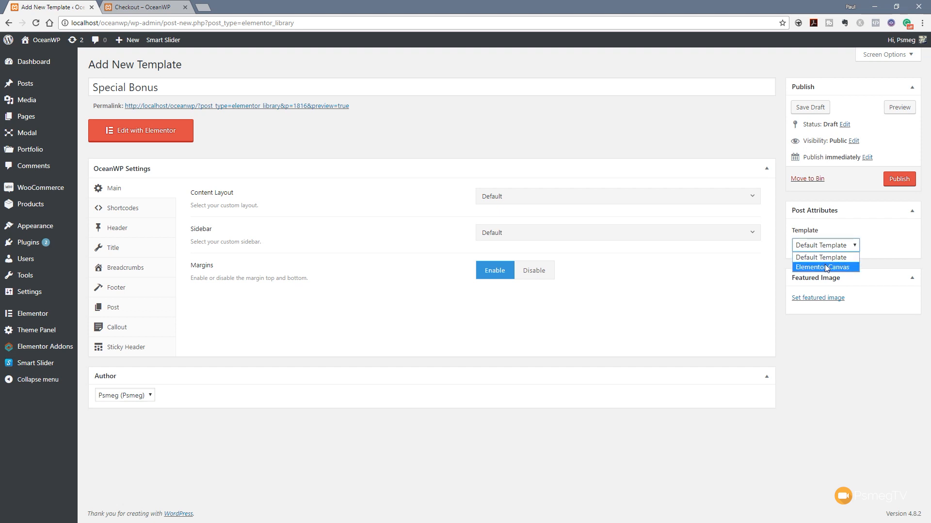
left_click(824, 267)
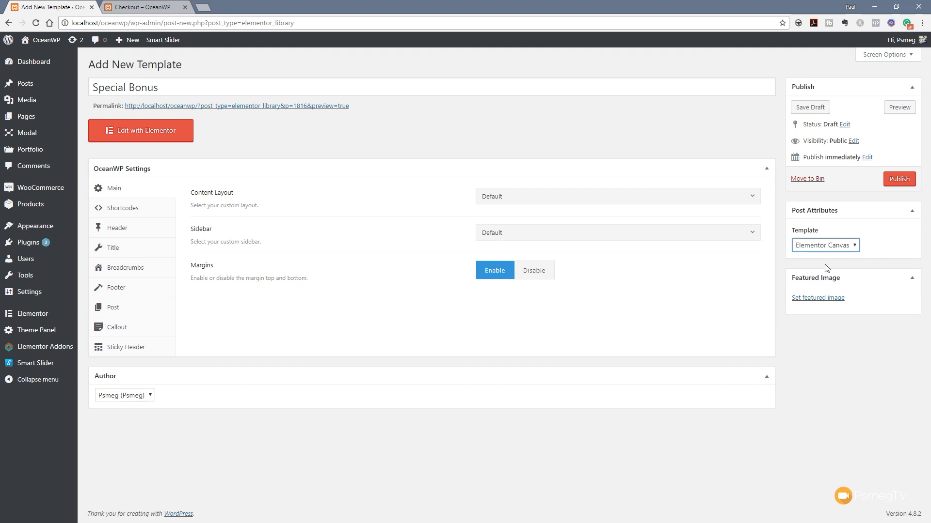
mouse_move(643, 354)
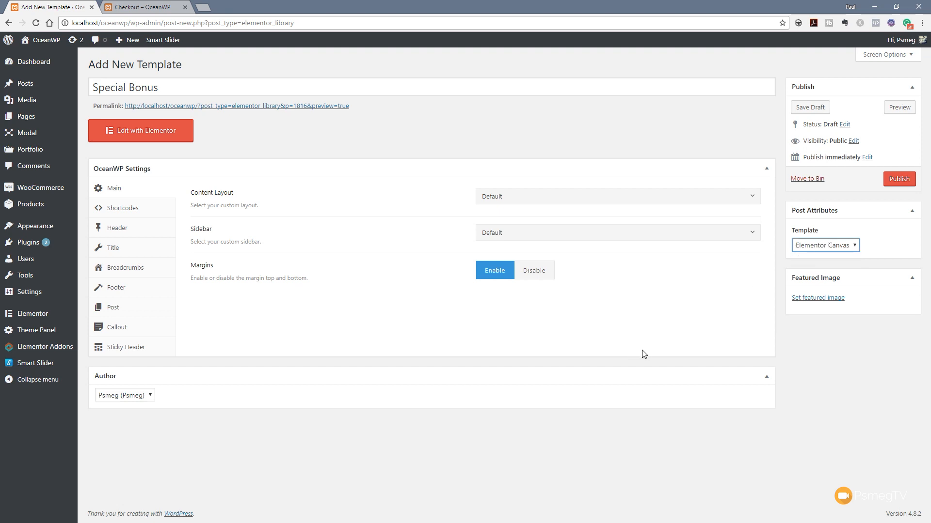
mouse_move(534, 269)
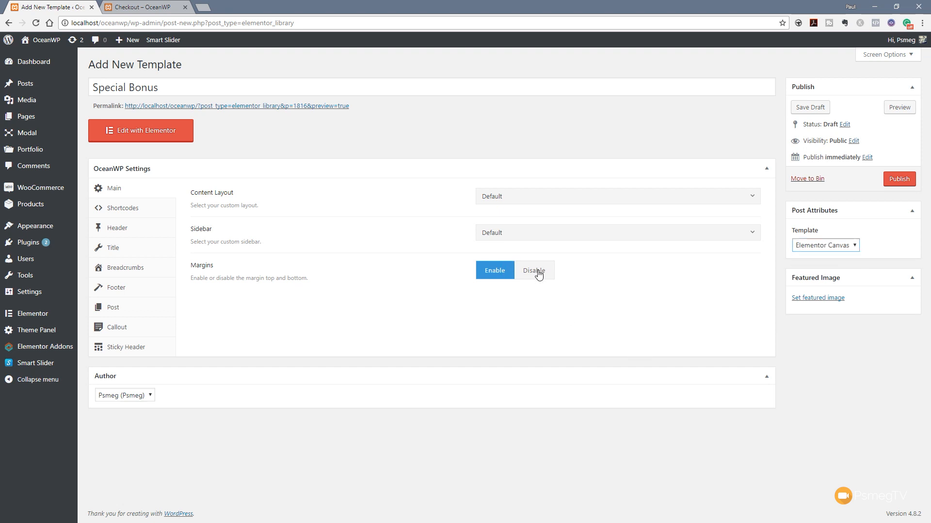
left_click(532, 270)
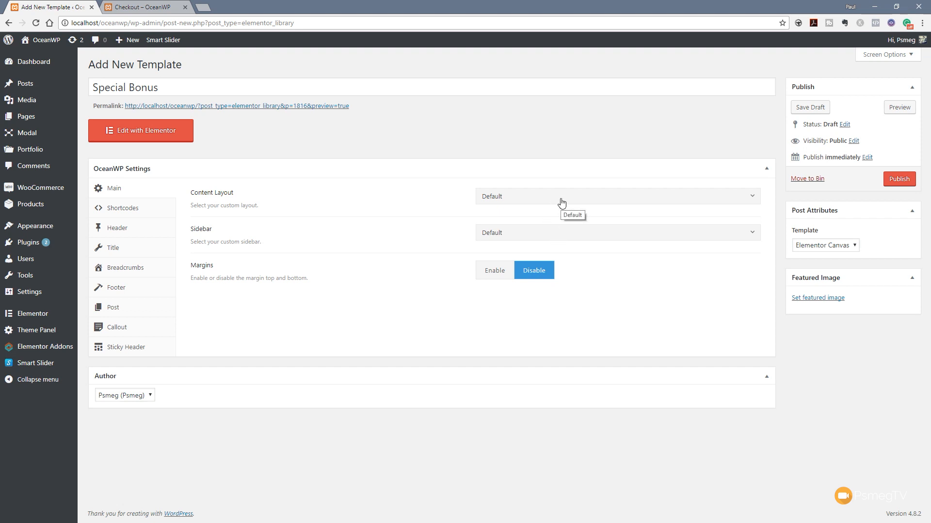
left_click(617, 196)
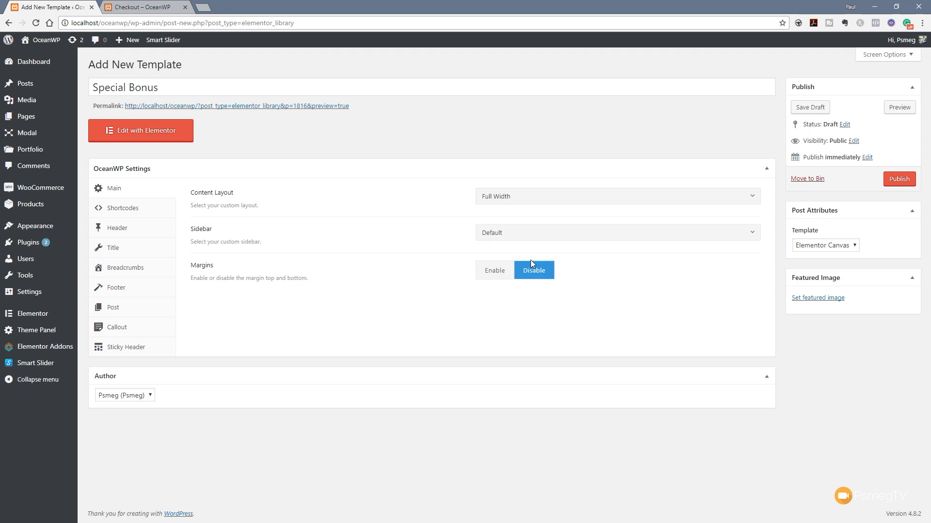
mouse_move(738, 368)
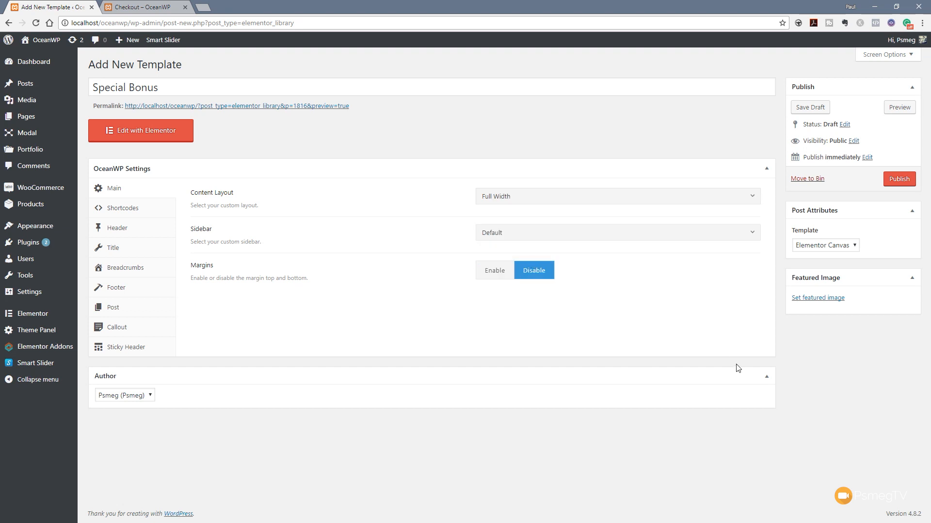
mouse_move(882, 183)
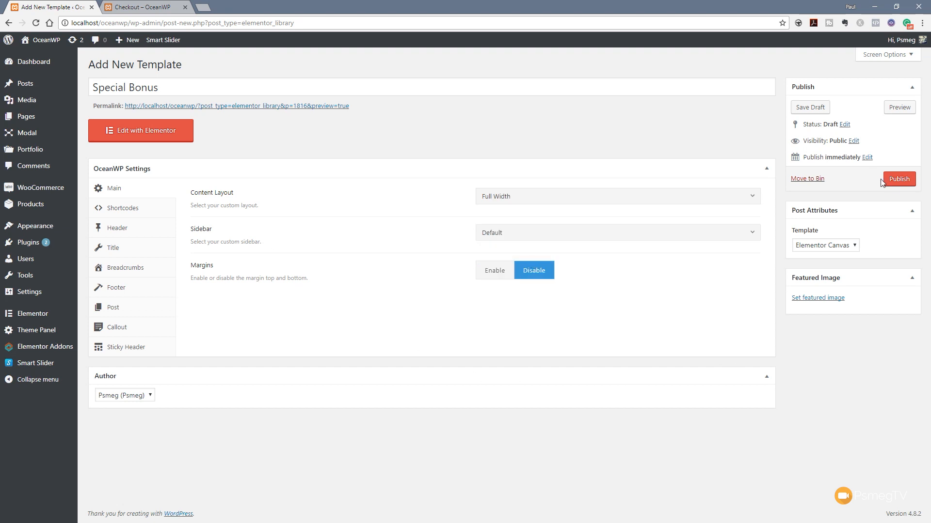
left_click(898, 179)
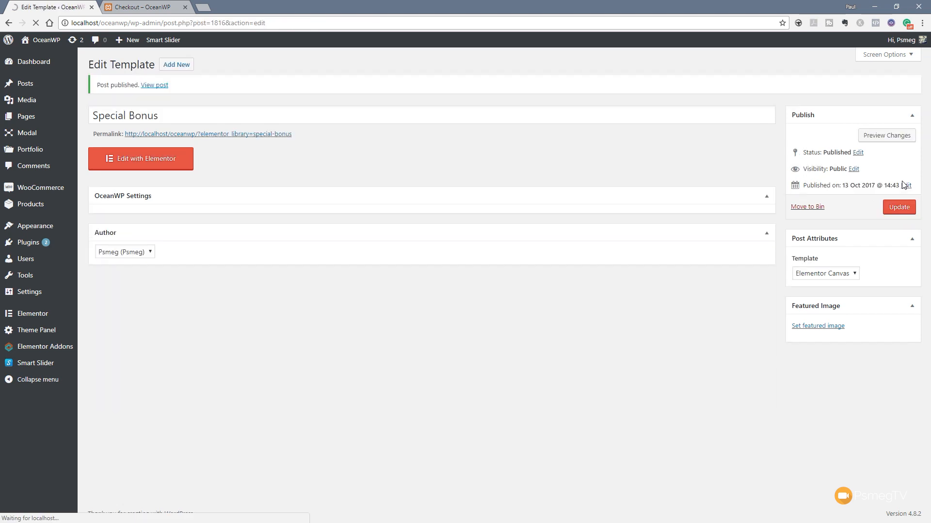
Launch the Special Bonus template in the Elementor editor.
left_click(141, 158)
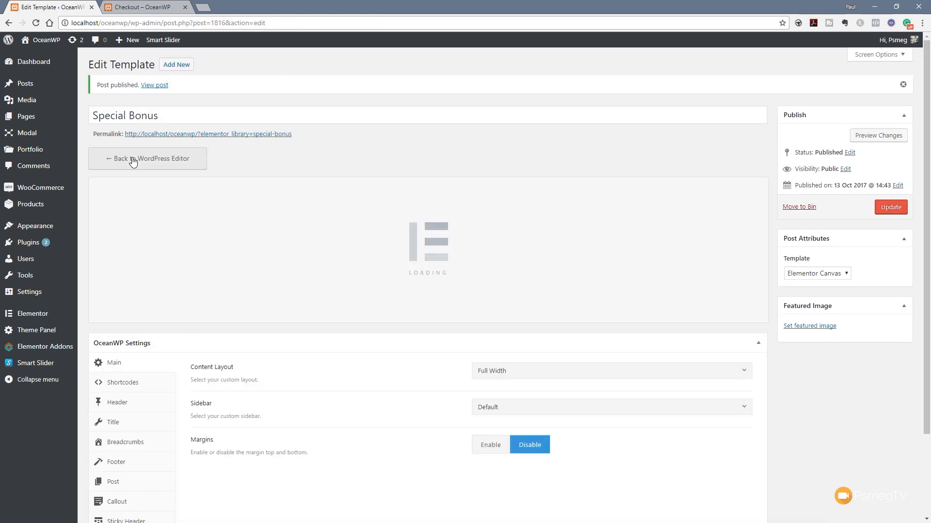
left_click(147, 159)
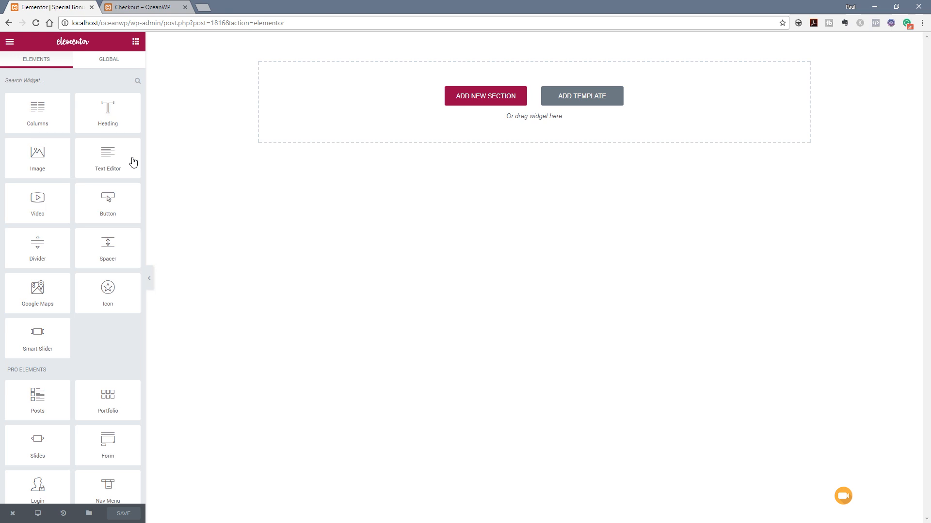
mouse_move(439, 207)
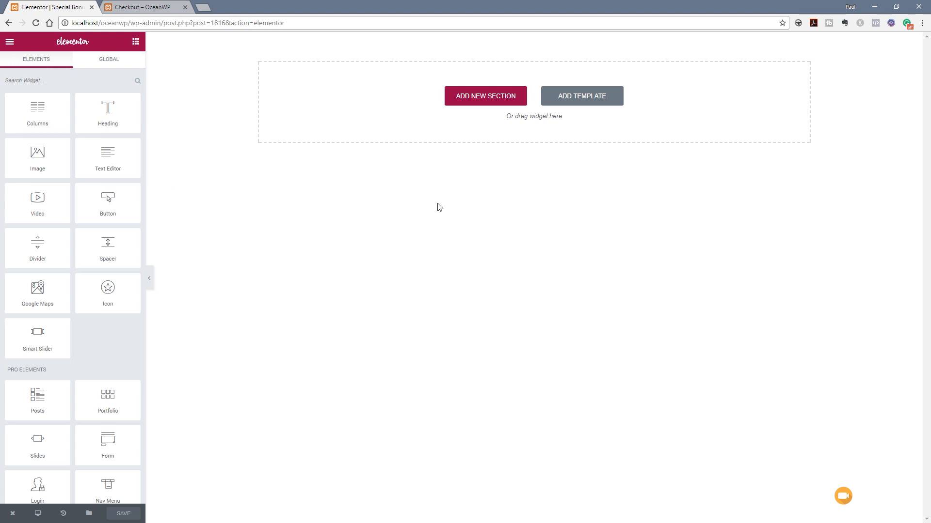
Add a single-column section with a centred 'Subscriber Bonus' heading.
left_click(484, 95)
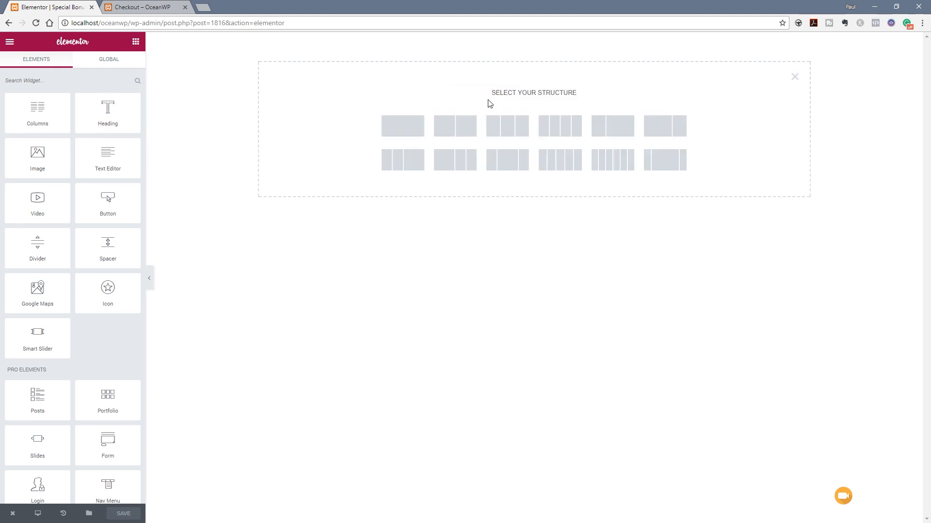
left_click(794, 76)
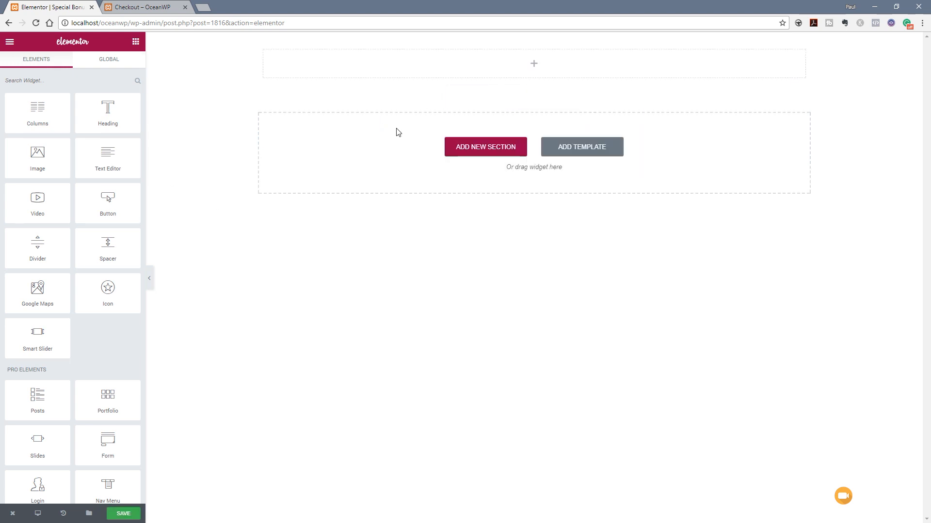
mouse_move(154, 214)
type("S")
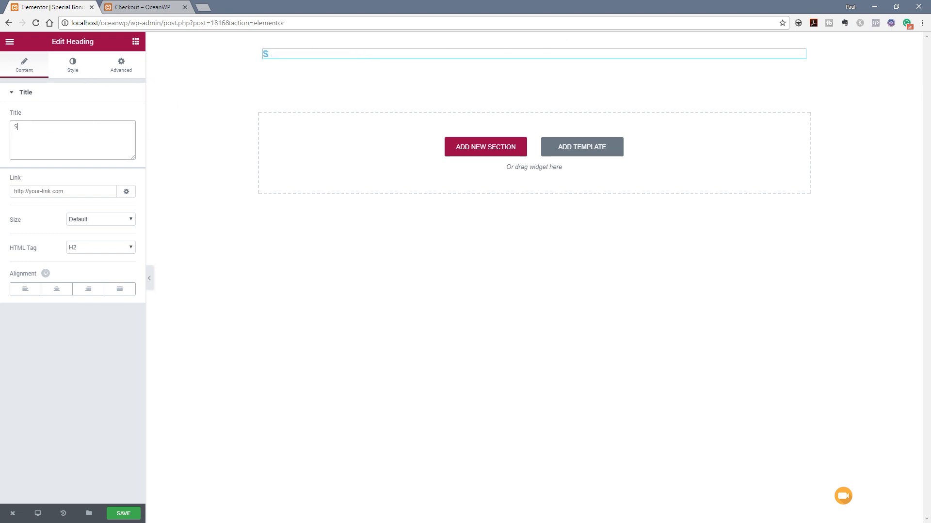
type("ubsc")
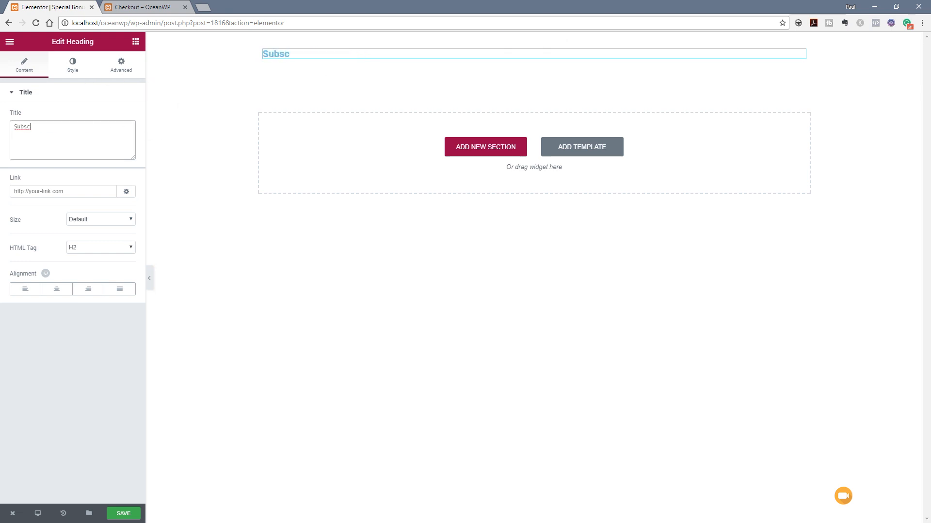
type("riber")
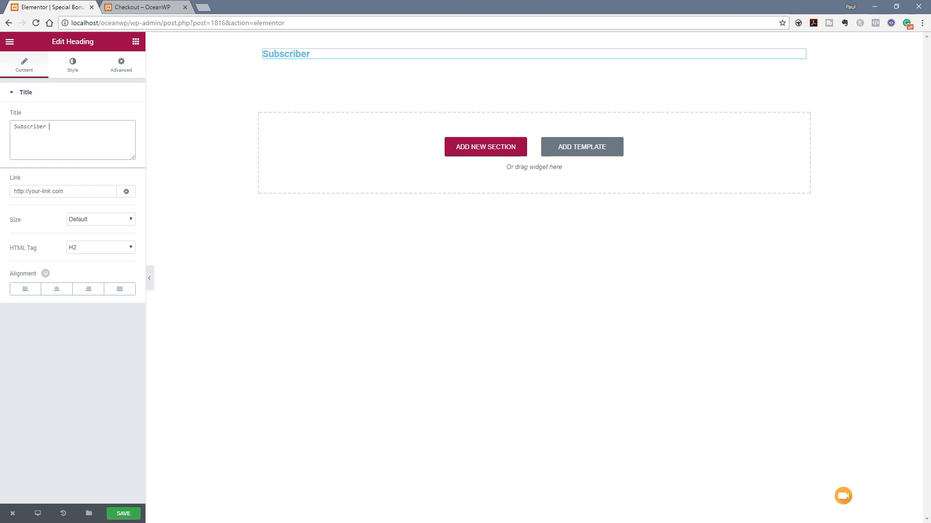
type("Bonus")
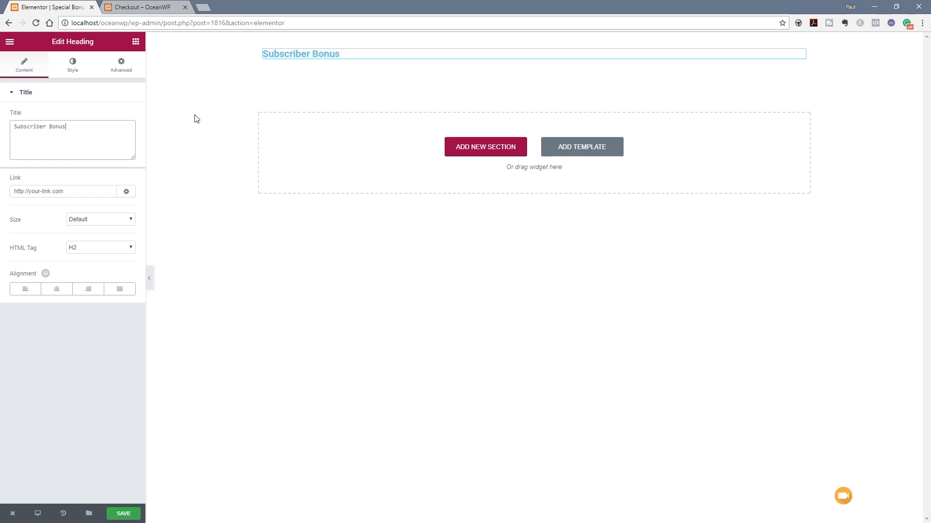
left_click(56, 289)
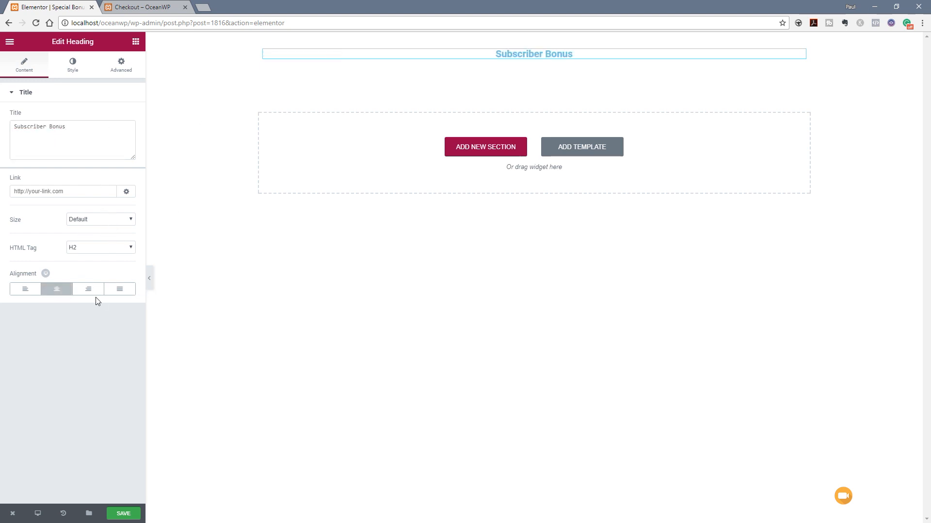
Give the heading dark grey colour and Oswald typography at size 43, weight 500, uppercase.
left_click(72, 64)
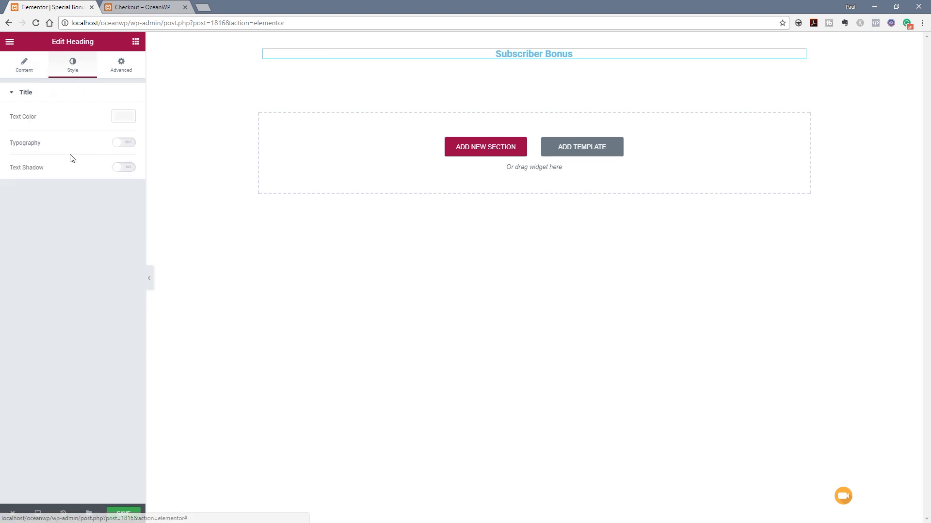
left_click(122, 116)
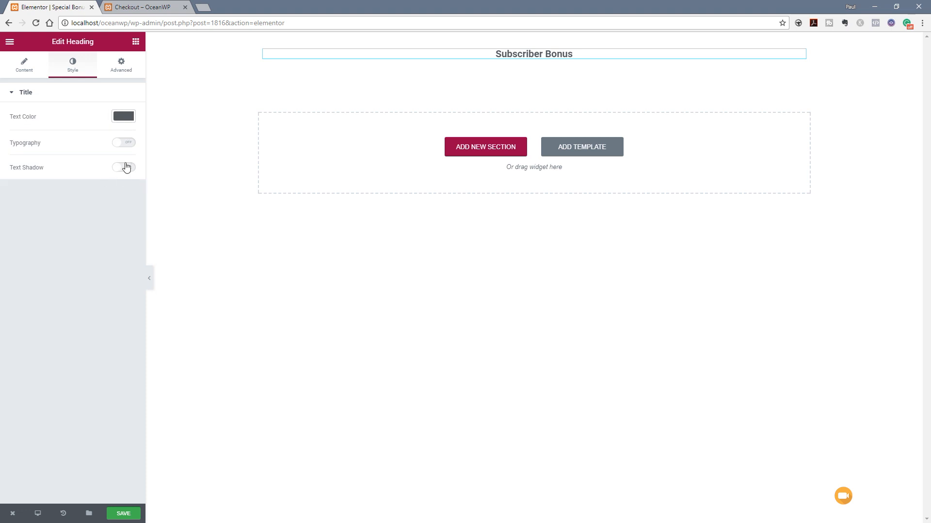
left_click(124, 142)
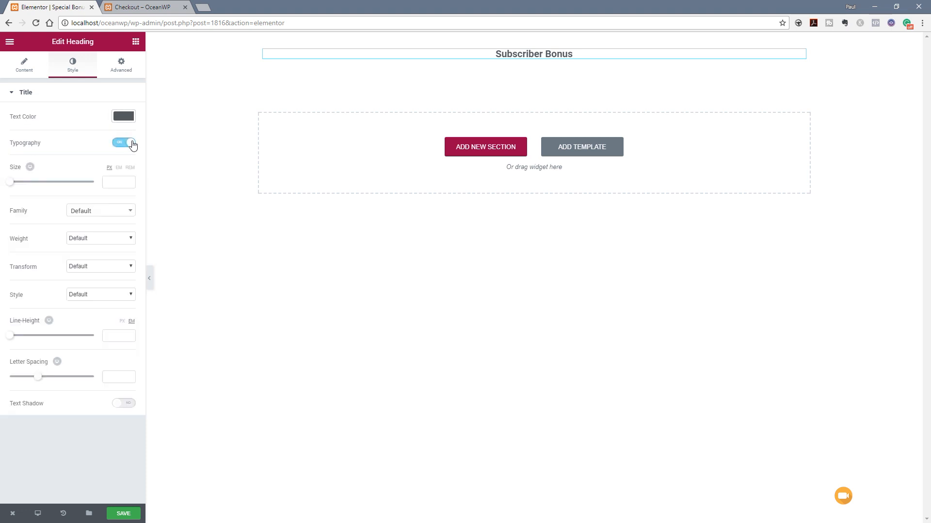
left_click(100, 211)
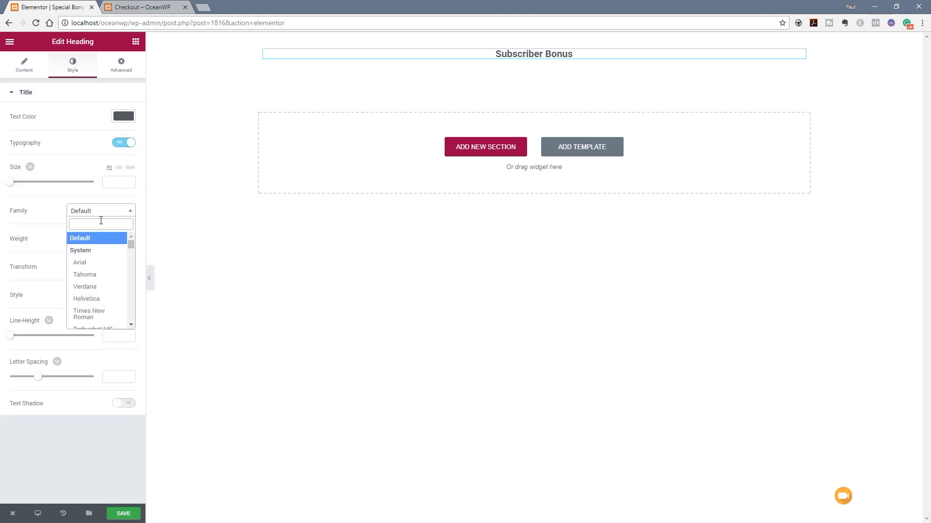
type("oswal")
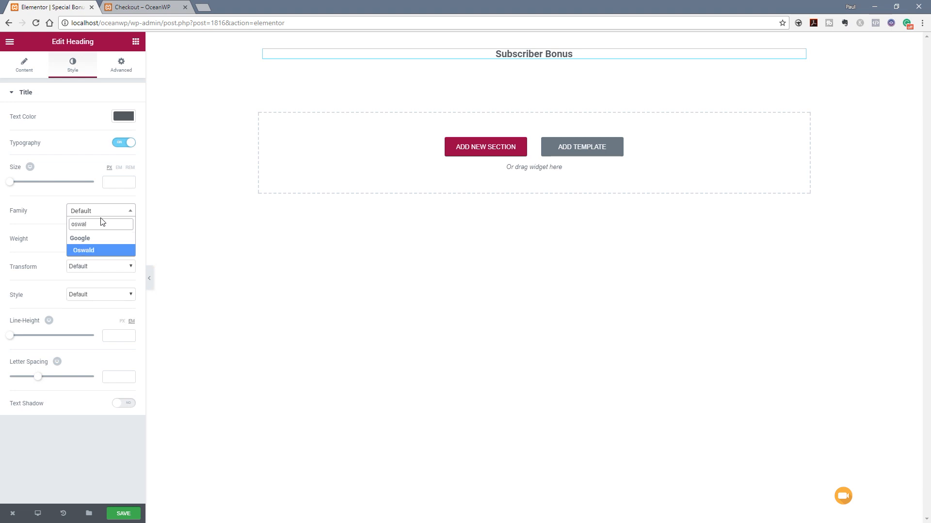
left_click(84, 250)
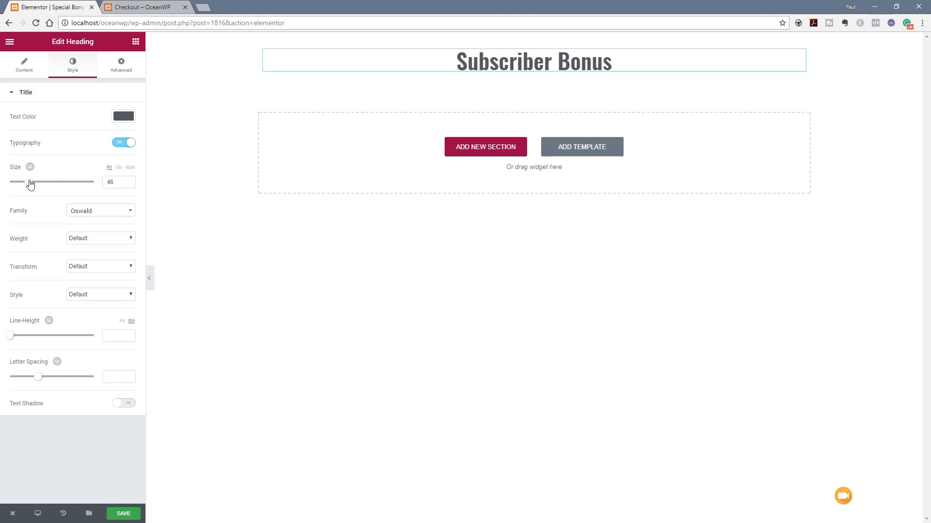
left_click_drag(39, 182, 28, 182)
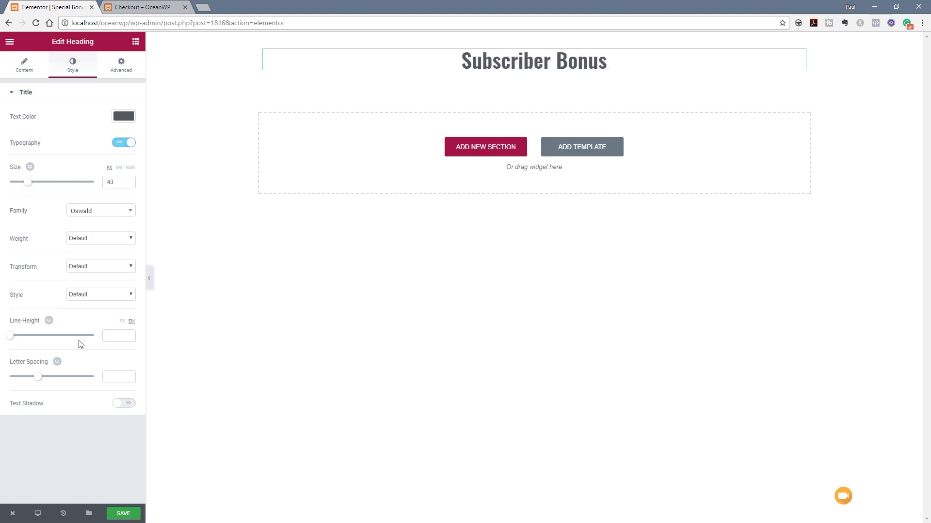
left_click(100, 238)
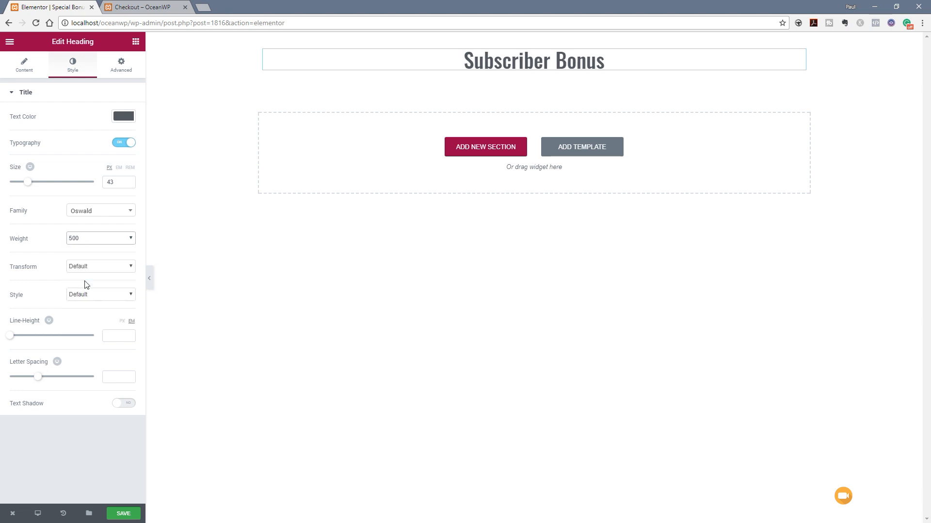
left_click(100, 266)
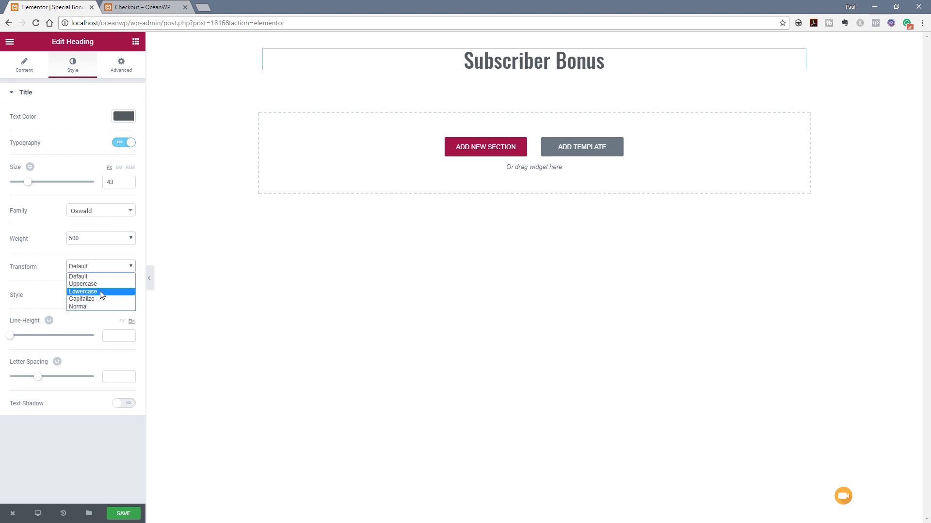
left_click(82, 283)
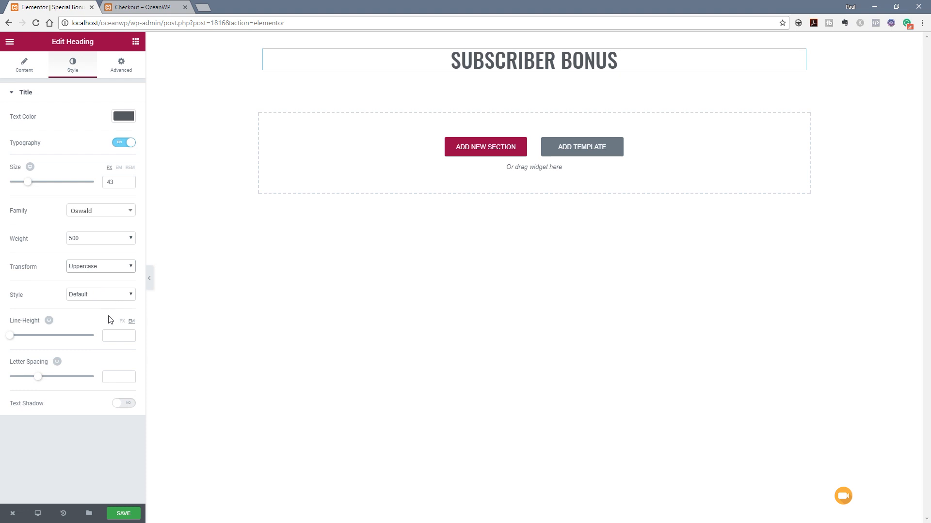
mouse_move(100, 127)
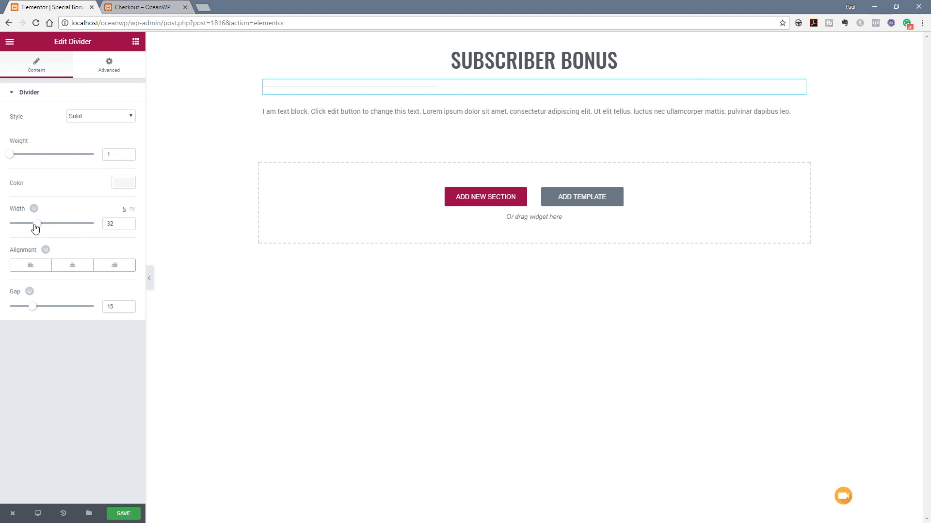
Set the divider to 20% width in a light colour and select the text block.
left_click(71, 264)
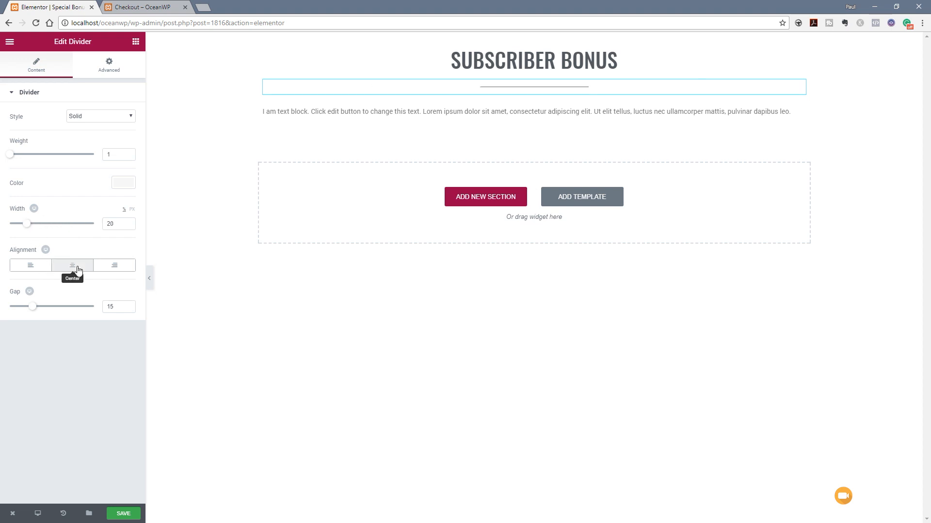
left_click(124, 183)
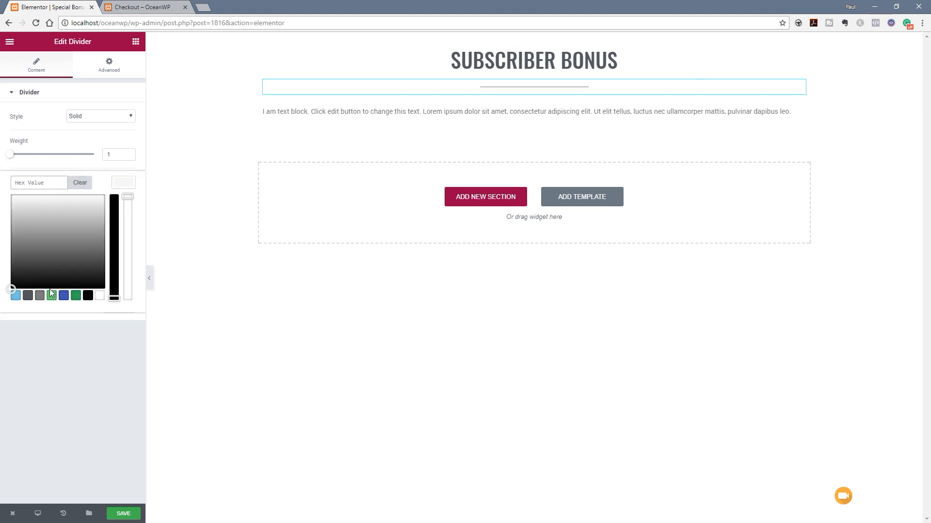
left_click(123, 183)
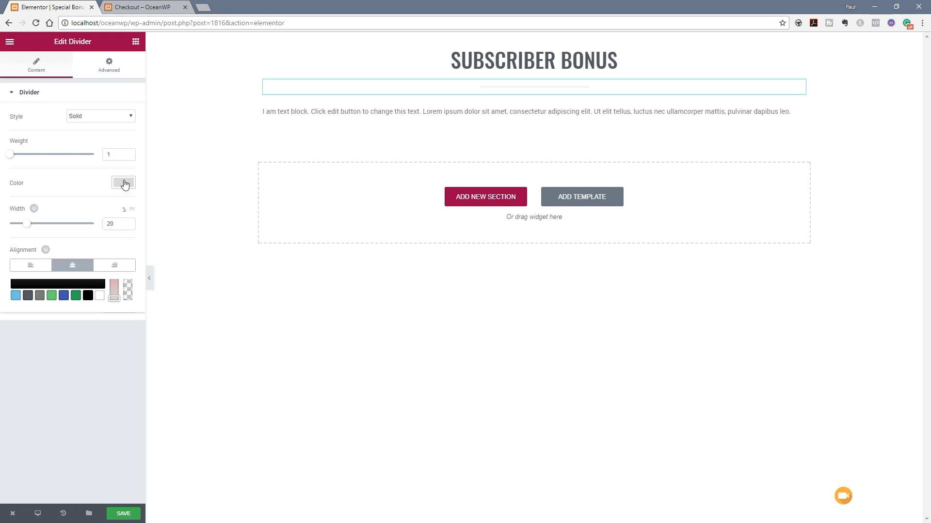
left_click(123, 182)
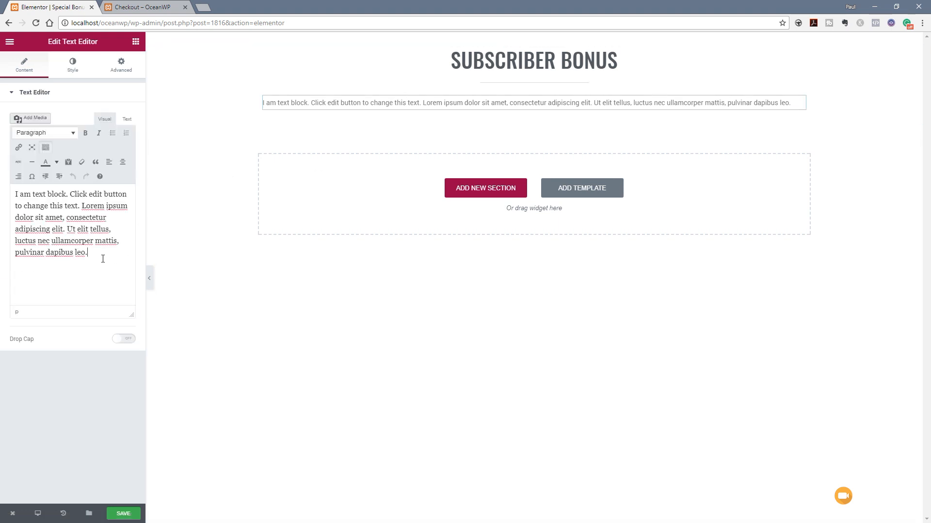
Type 'Special customer bonus - use code bigspender for 25% off your next purchase!'.
type("Se")
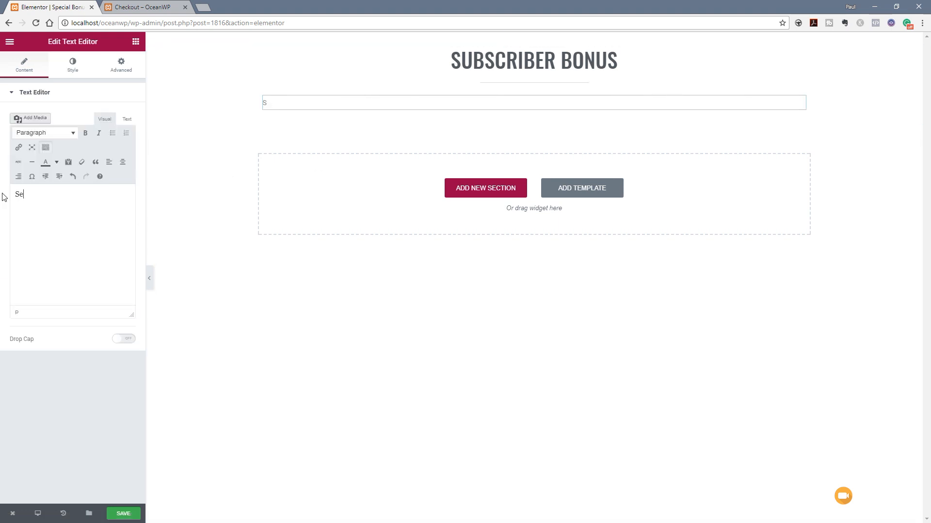
type("pecial cus")
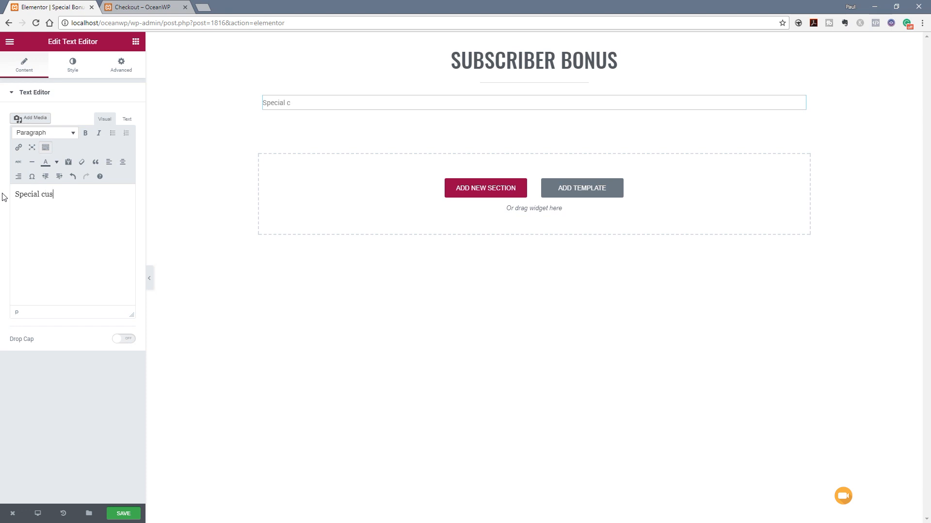
type("tomer binus - use code bigspender for 25% off your next purchase!")
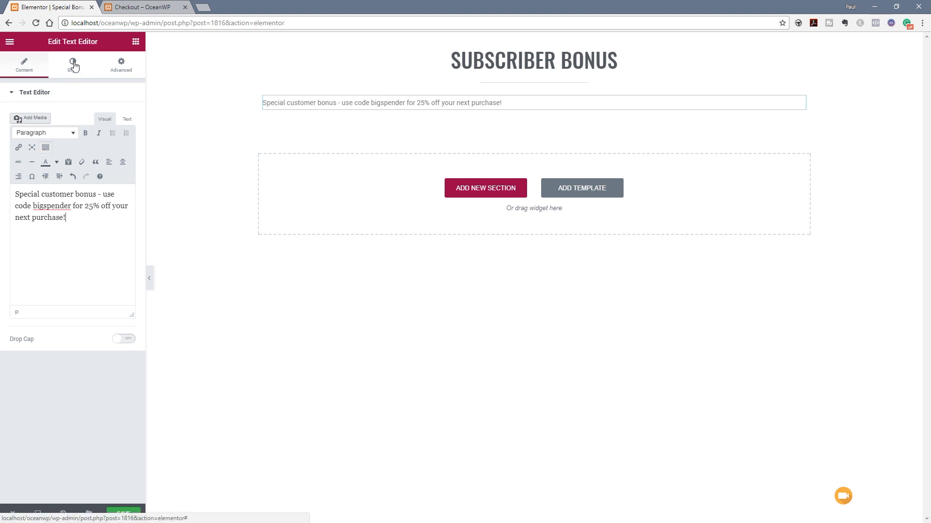
Colour the paragraph text dark grey.
left_click(73, 66)
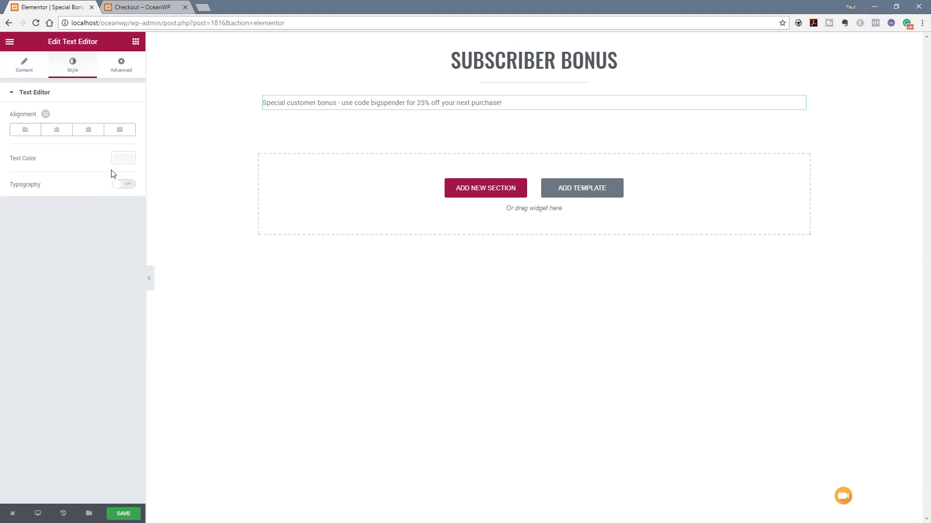
left_click(123, 158)
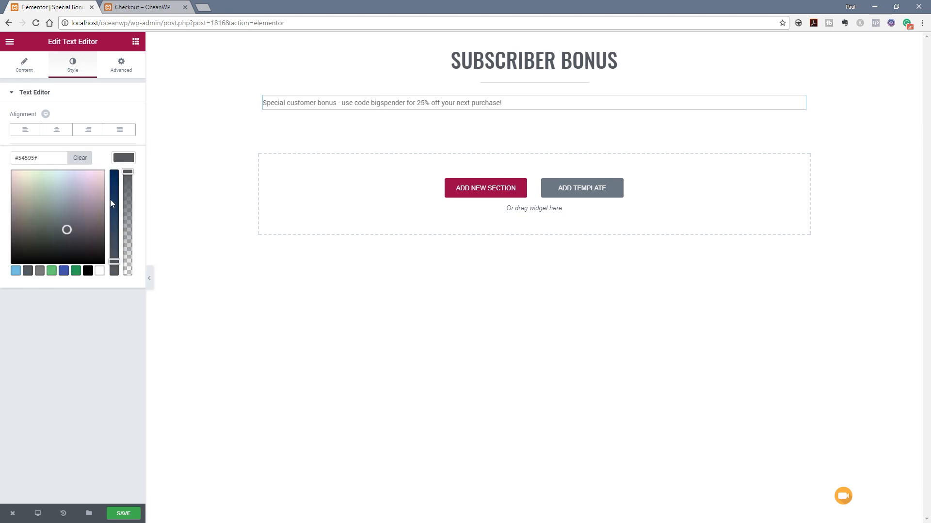
left_click(56, 129)
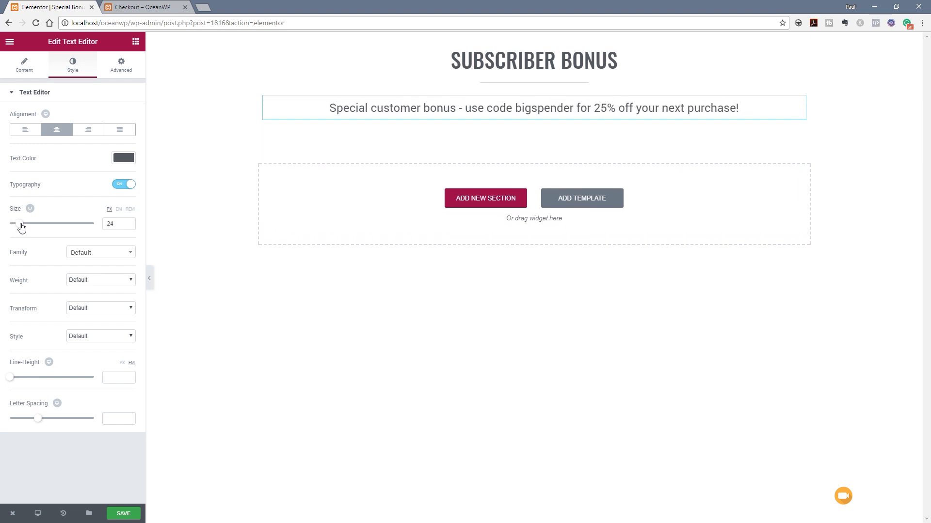
left_click(24, 65)
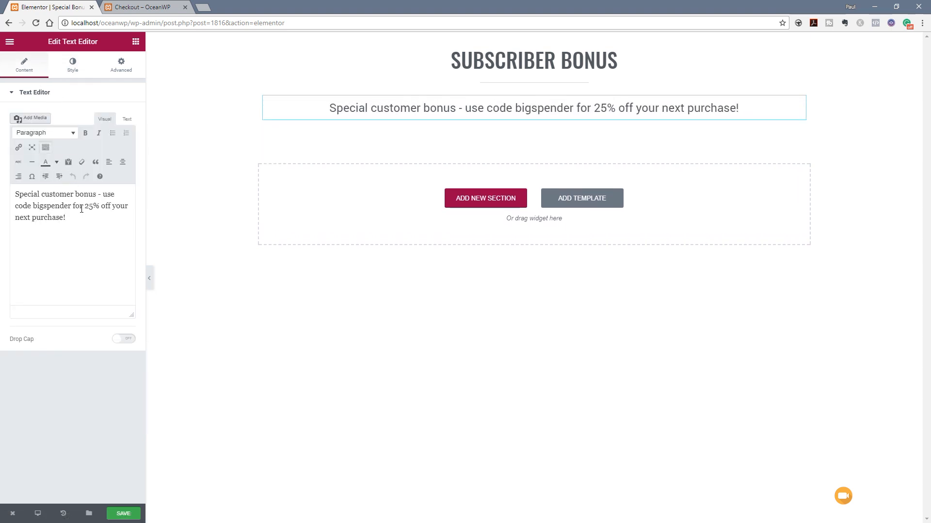
Bold the word 'bigspender' and set the paragraph text transform to uppercase.
double_click(51, 205)
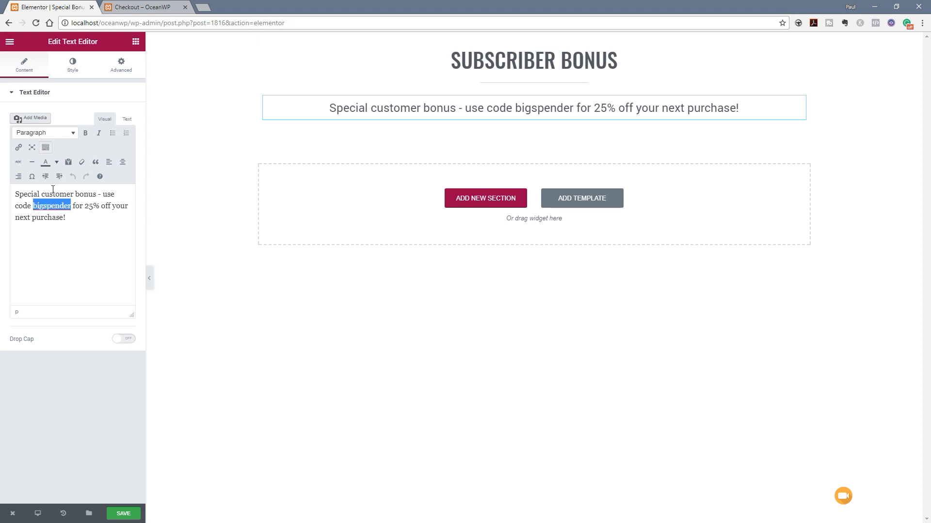
left_click(121, 64)
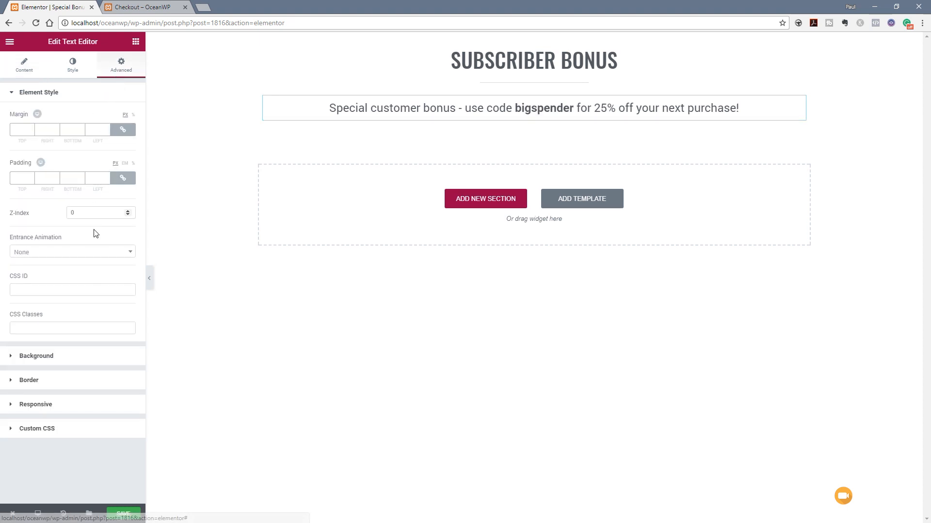
left_click(72, 64)
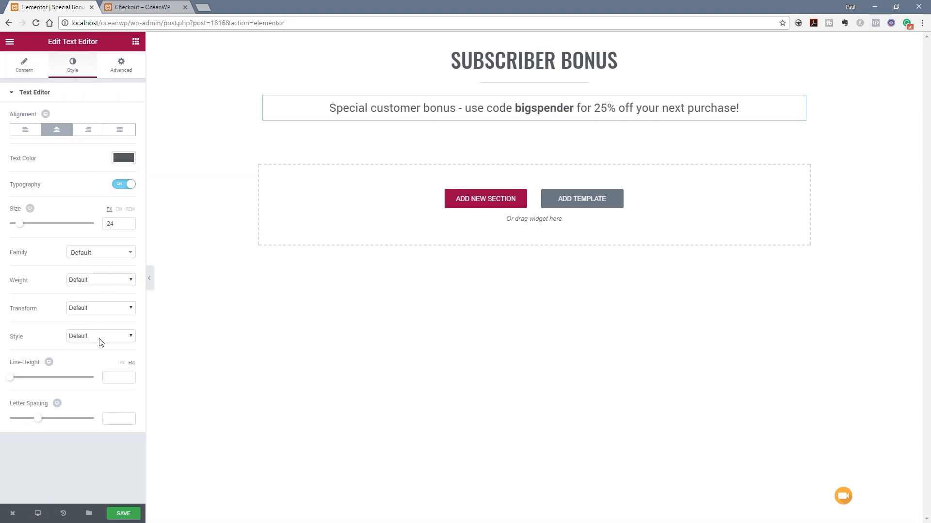
left_click(100, 307)
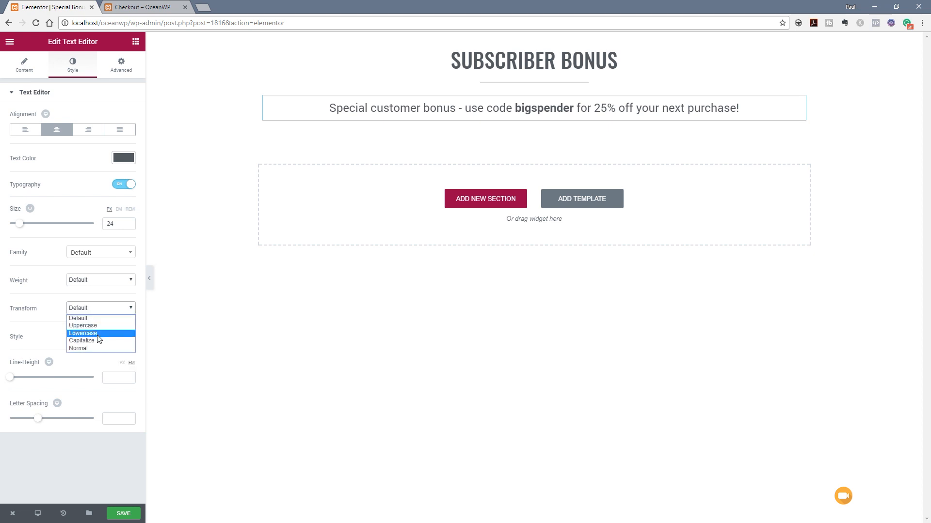
left_click(81, 325)
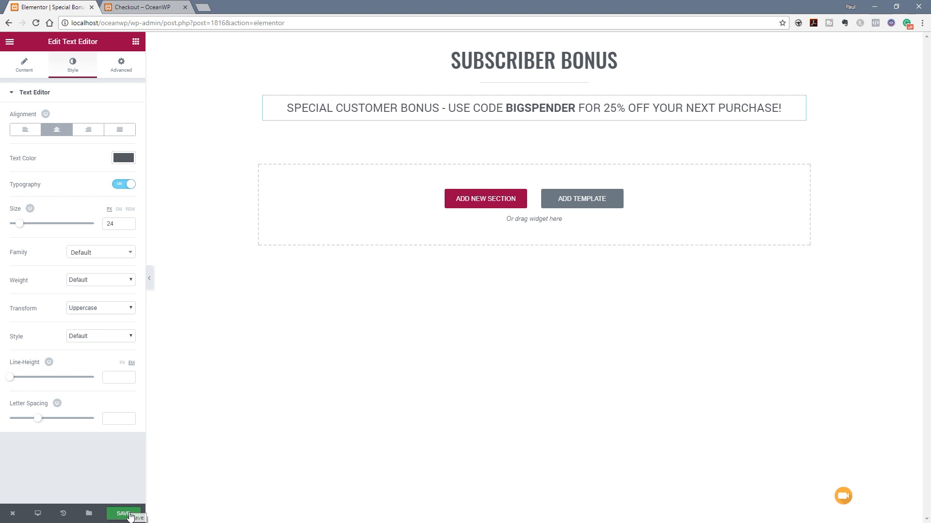
Save the template in Elementor, return to the dashboard and click Update.
left_click(125, 513)
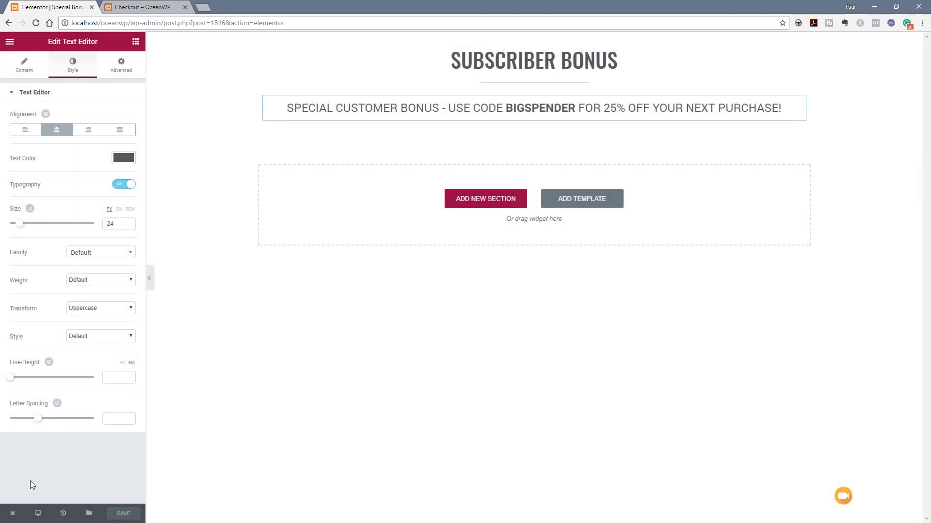
left_click(47, 489)
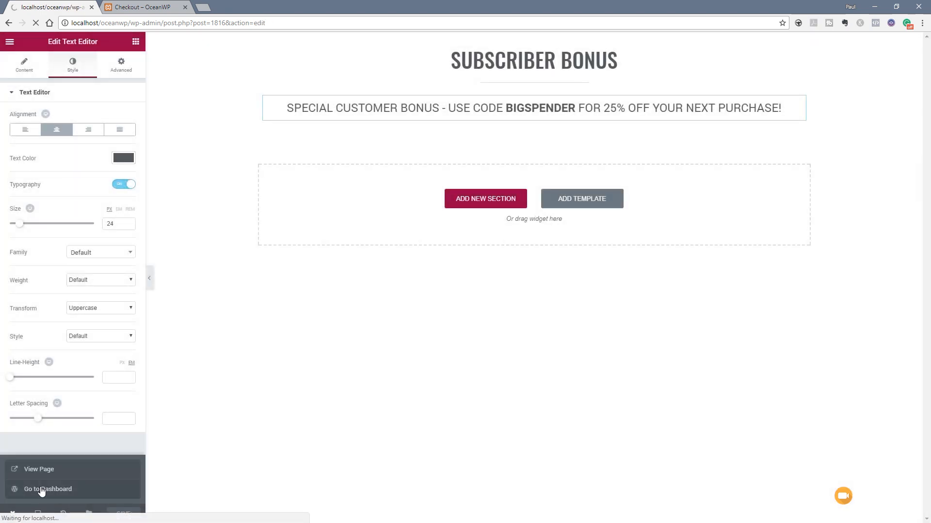
left_click(47, 490)
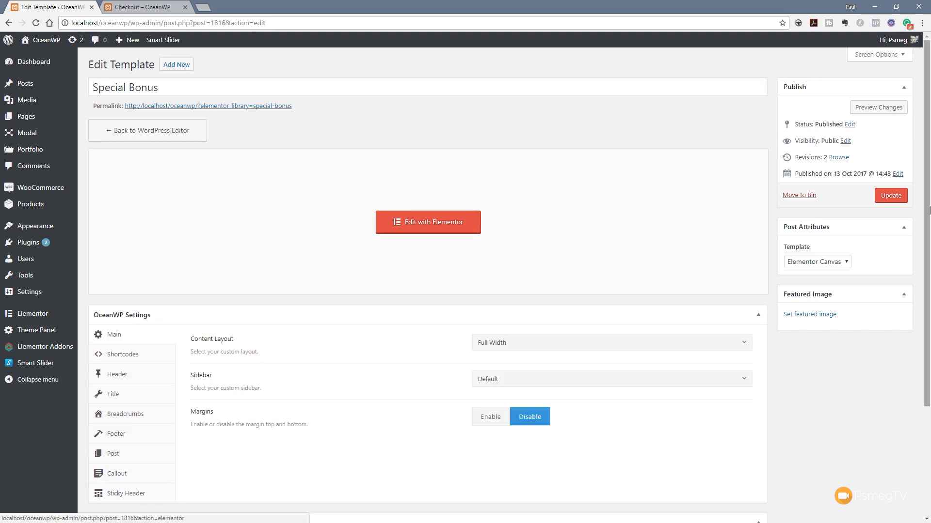
left_click(890, 195)
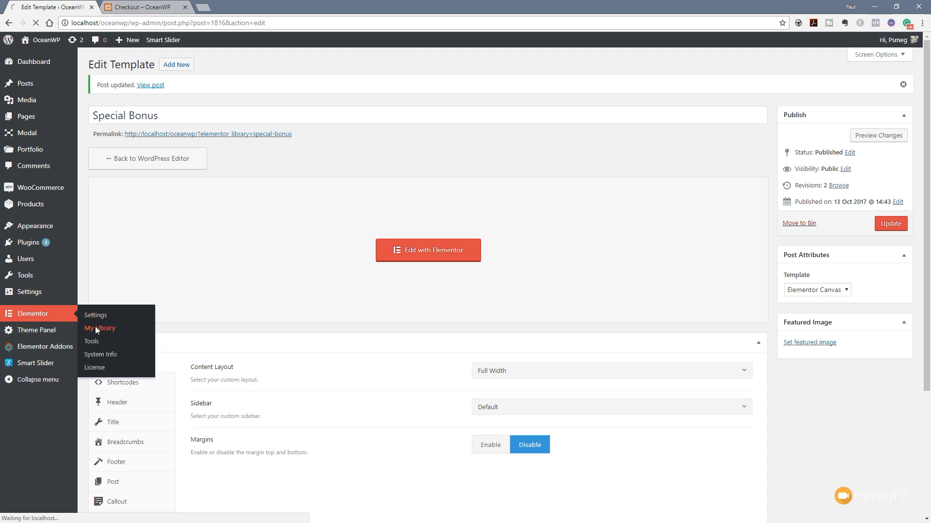
Copy the Special Bonus shortcode from Elementor's My Library list.
left_click(101, 328)
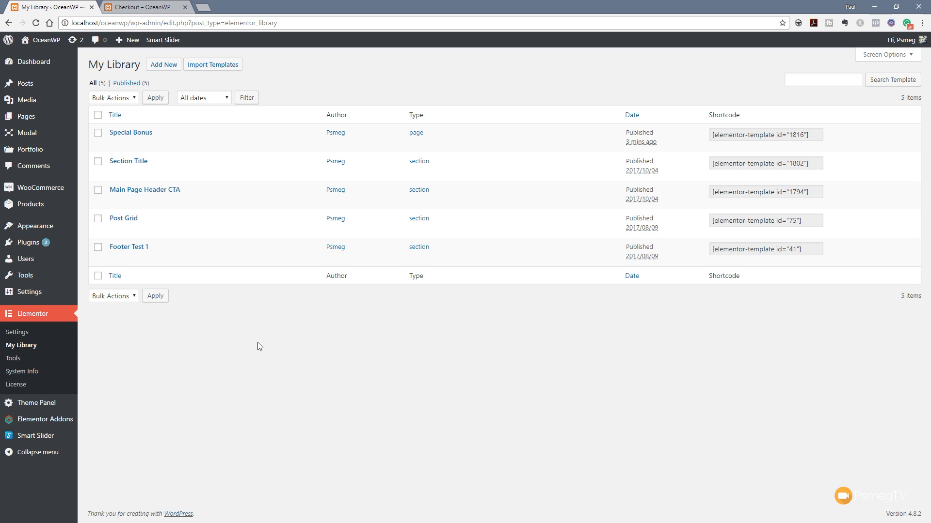
mouse_move(128, 161)
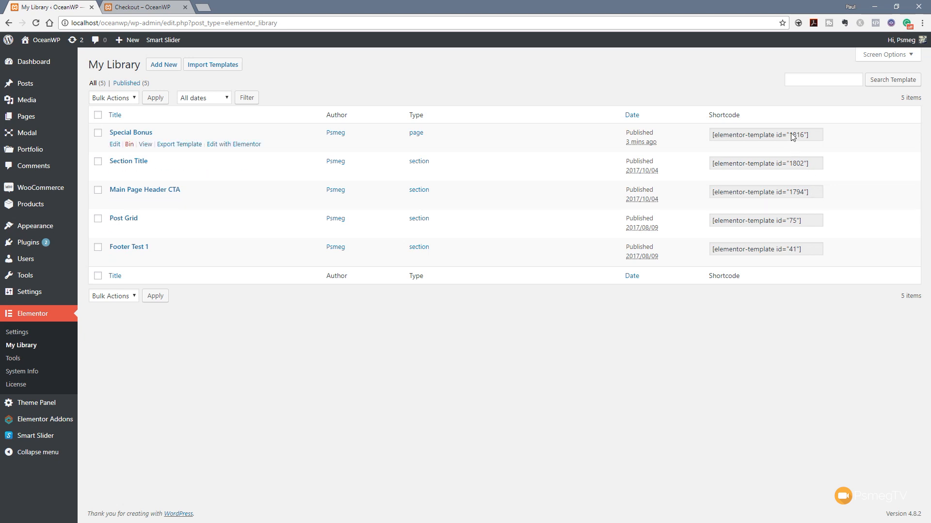
mouse_move(794, 135)
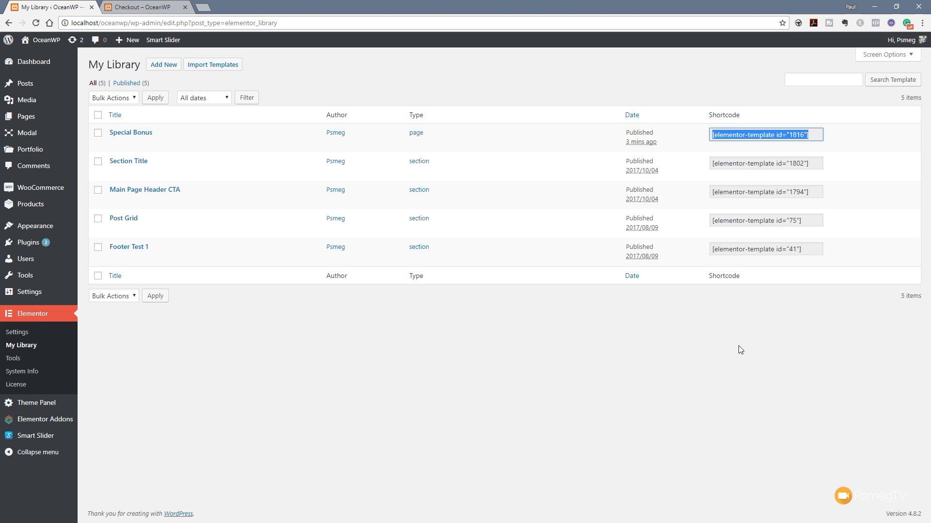
left_click(336, 368)
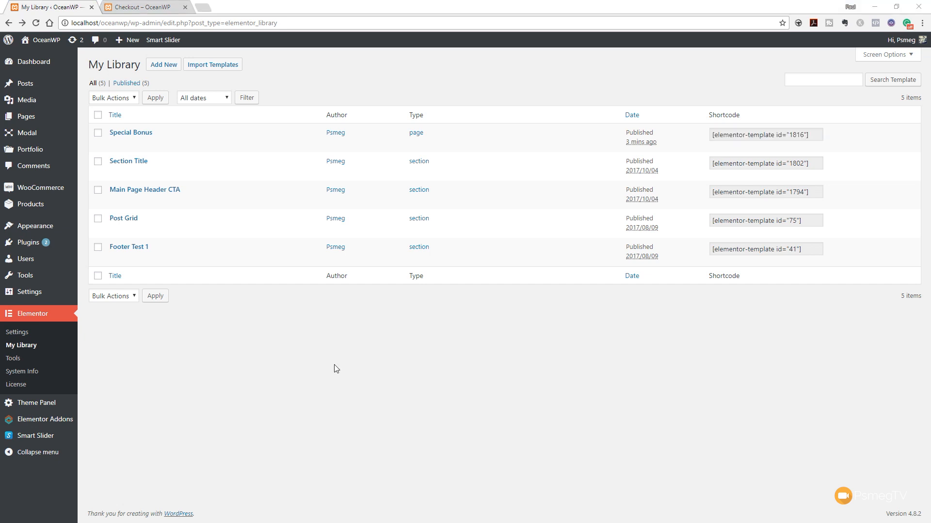
mouse_move(35, 403)
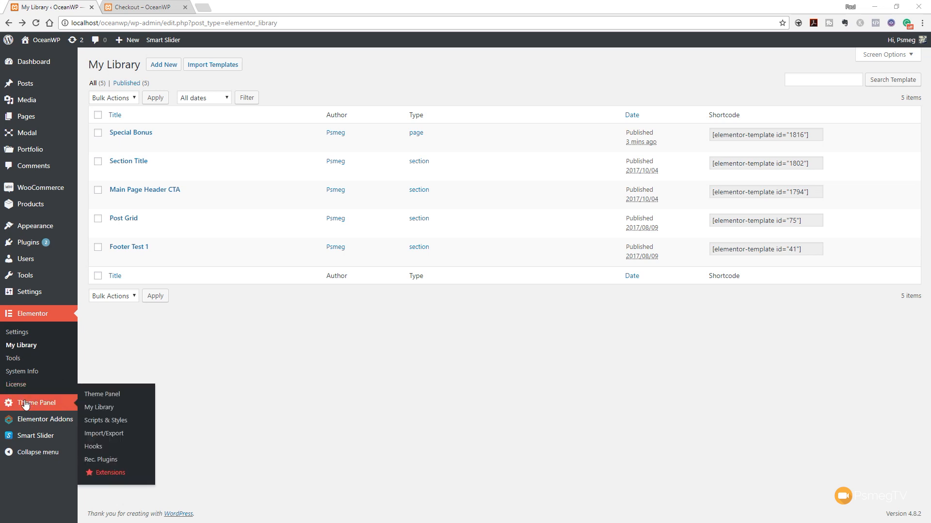
mouse_move(93, 446)
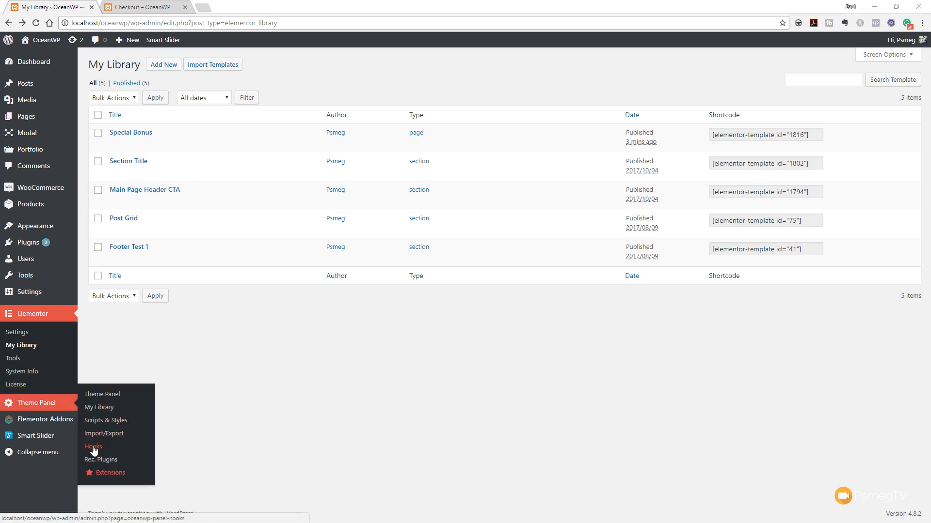
Open the OceanWP Hooks page from the Theme Panel menu.
left_click(93, 447)
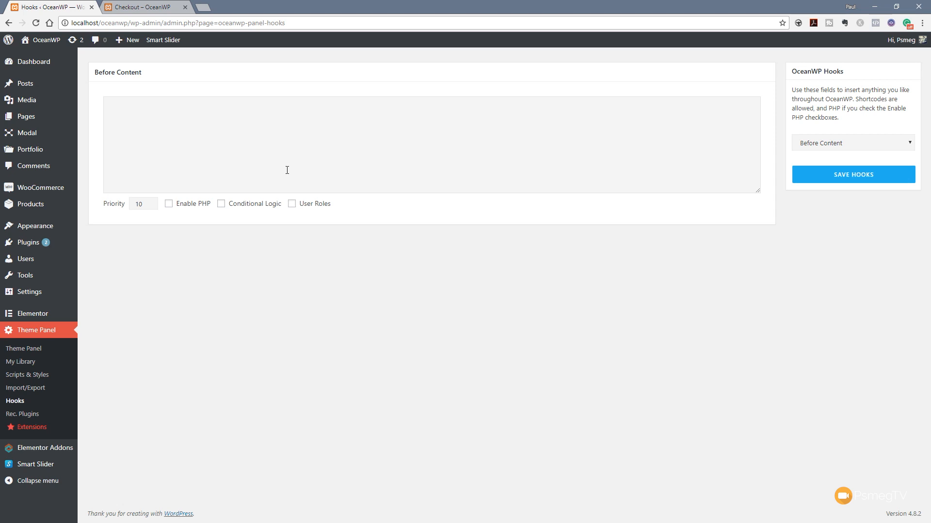
mouse_move(423, 154)
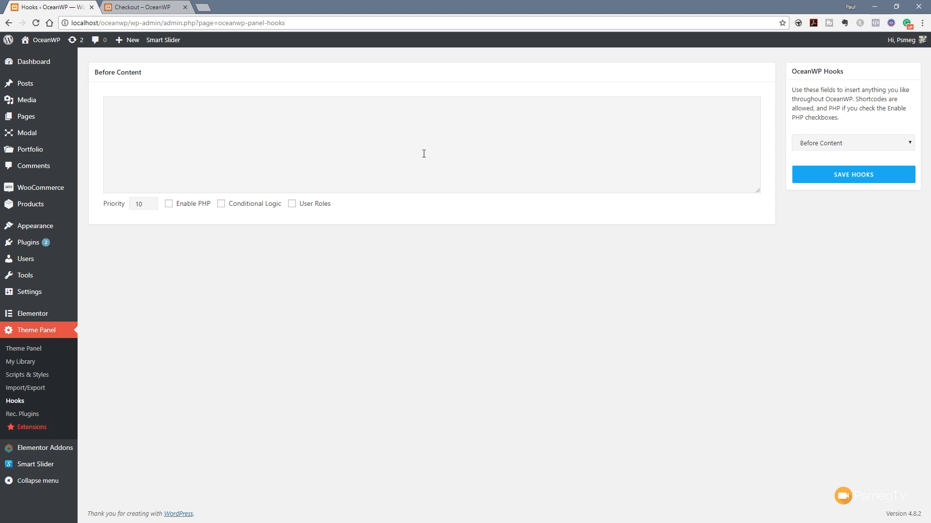
mouse_move(831, 143)
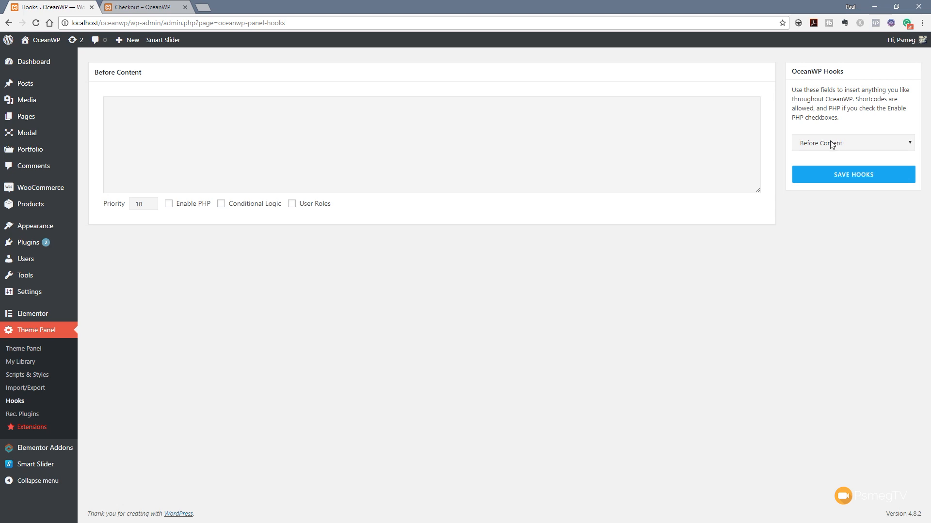
mouse_move(843, 146)
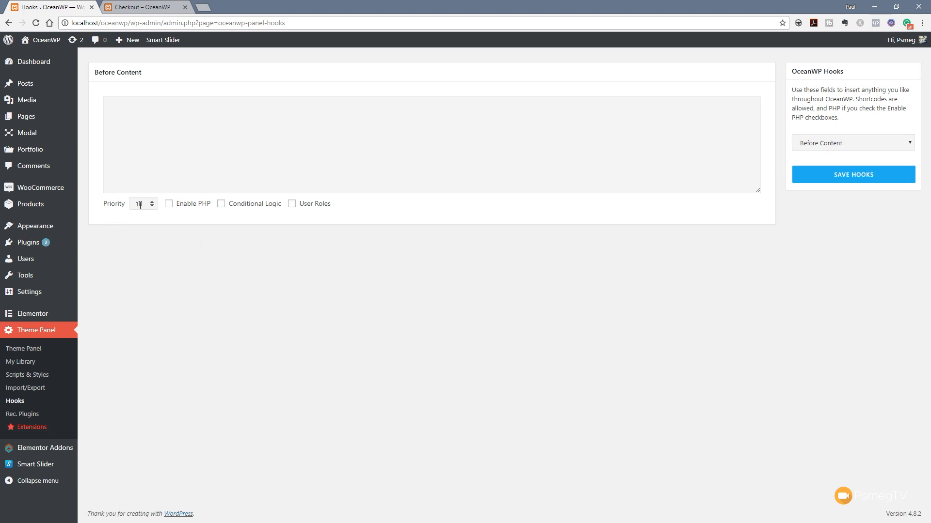
Enable Conditional Logic and User Roles, and enter [elementor-template id="1816"] in Before Content.
left_click(222, 203)
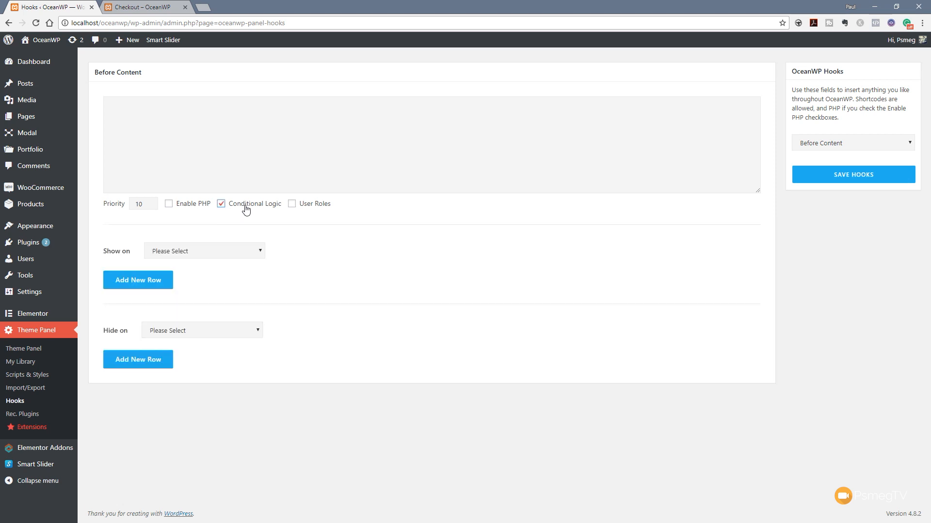
left_click(292, 204)
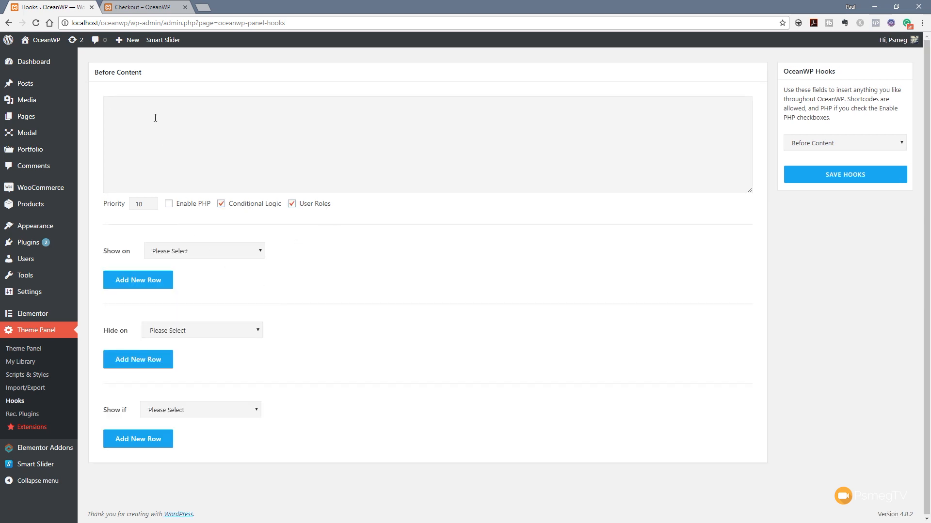
type("[elementor-template id=\"1816\"]")
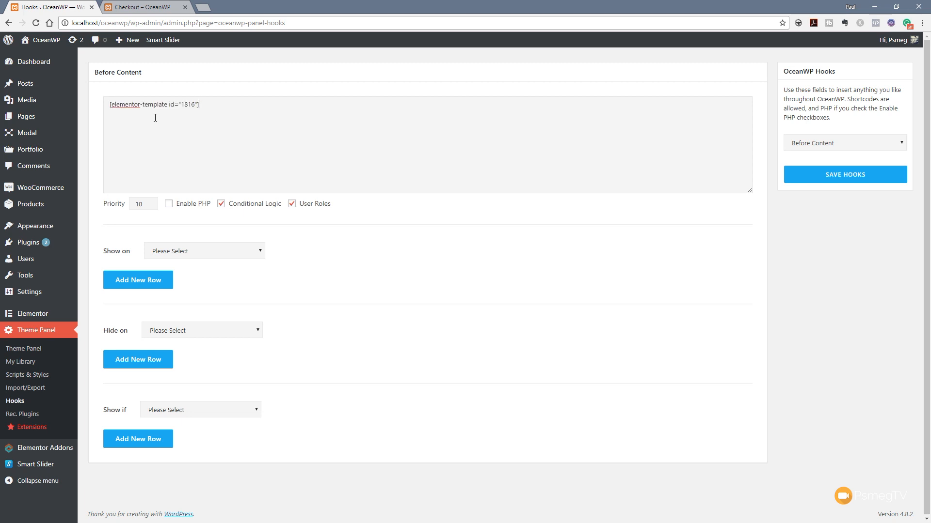
mouse_move(457, 359)
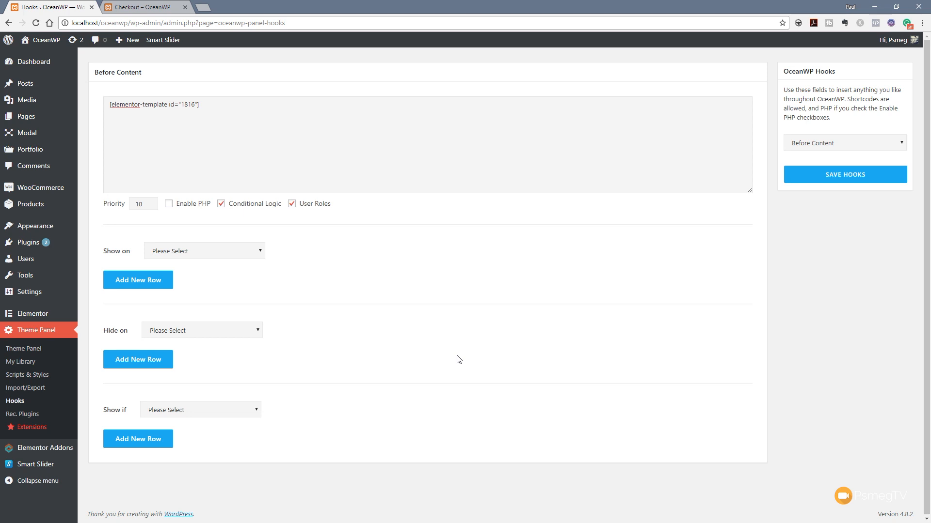
mouse_move(201, 257)
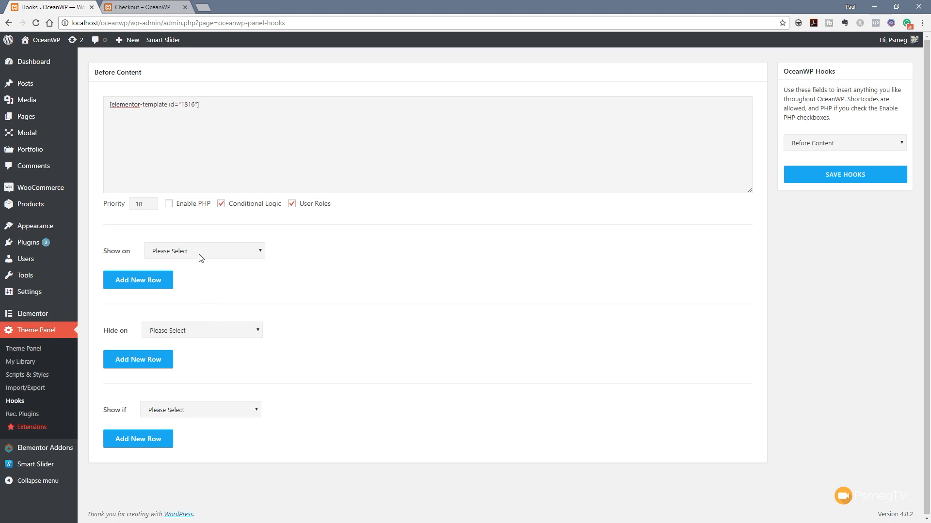
Add Show on rules for the Checkout and Basket pages to the Before Content hook.
left_click(204, 251)
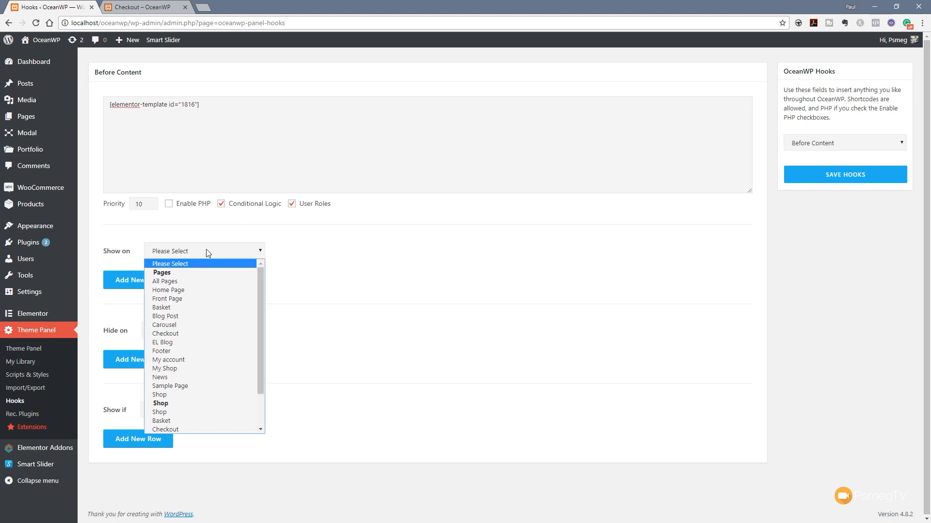
scroll("down", 3)
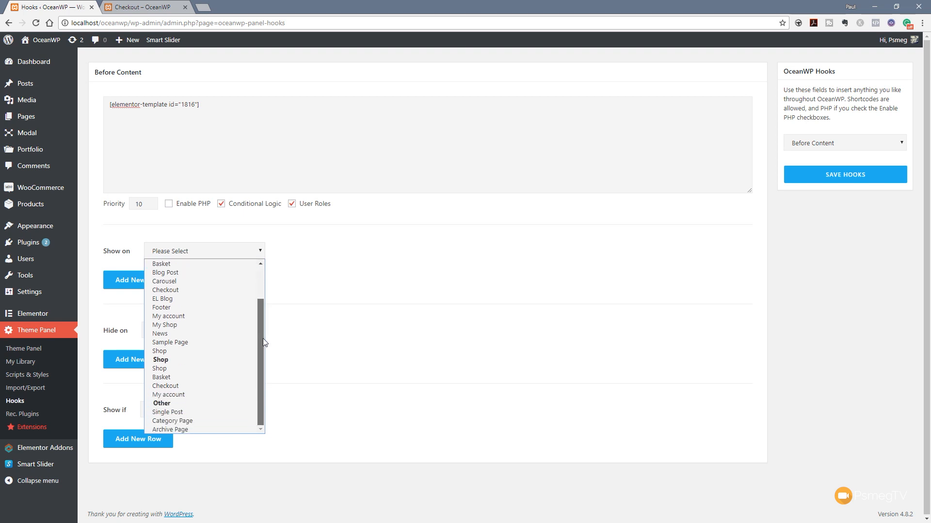
mouse_move(175, 392)
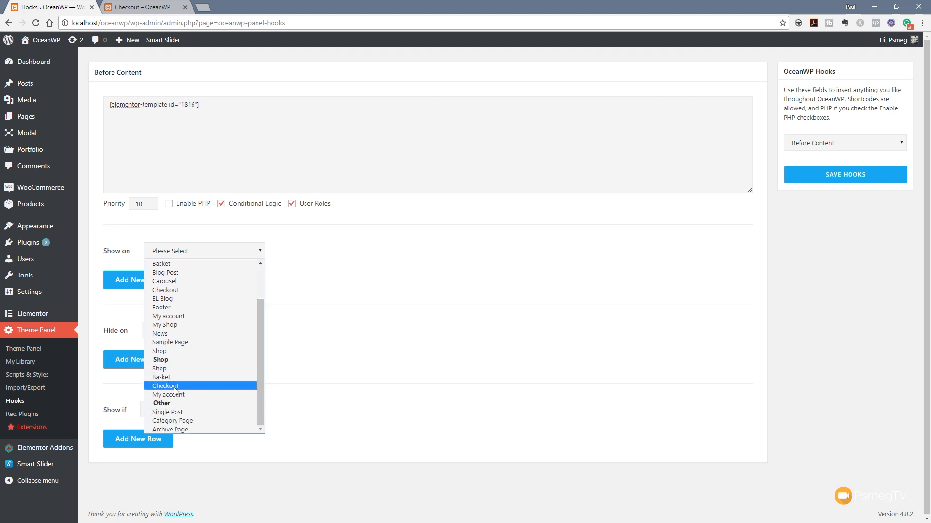
left_click(166, 386)
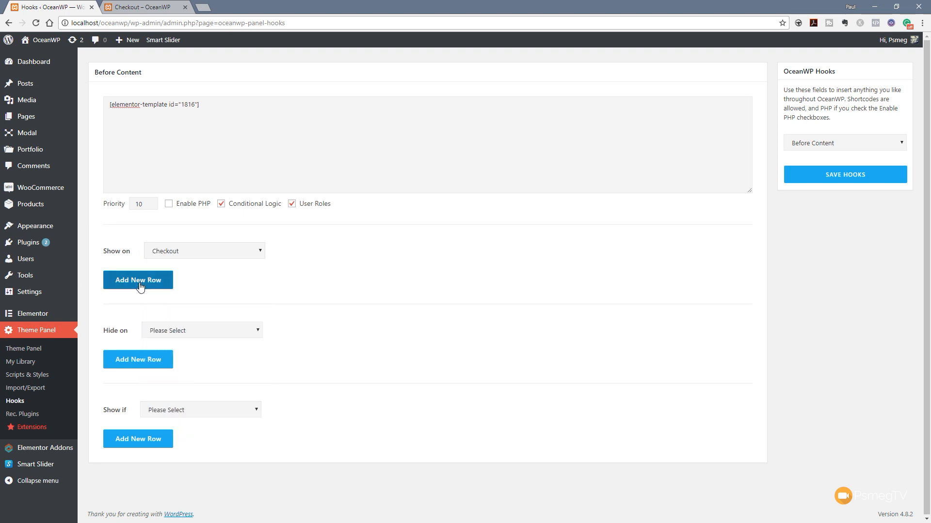
left_click(138, 279)
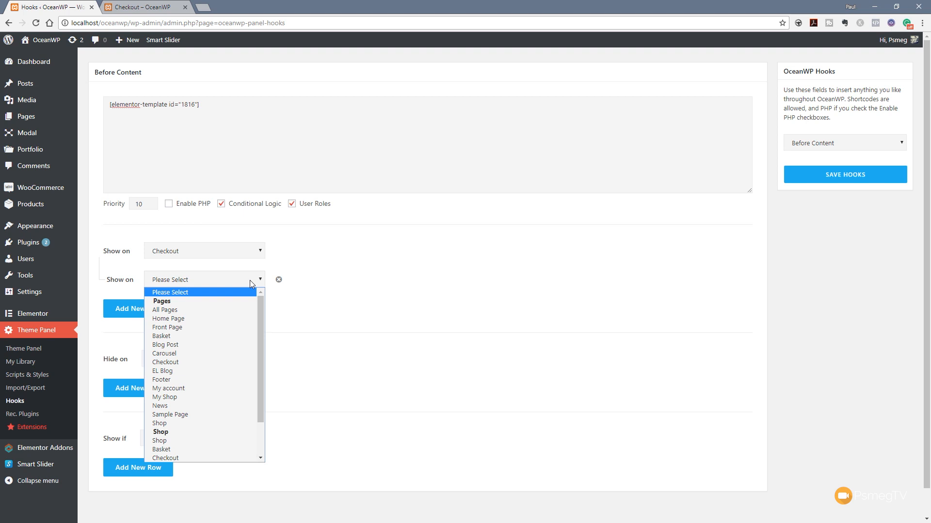
scroll("down", 3)
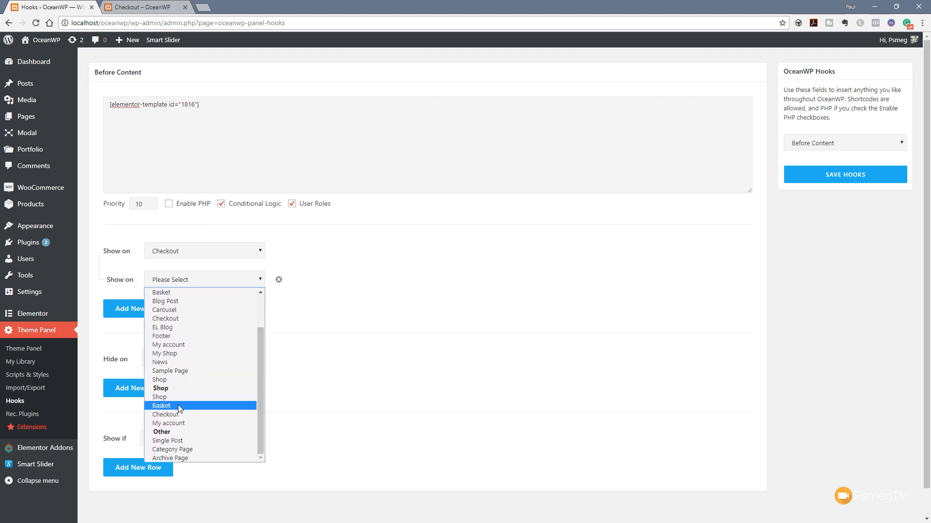
left_click(161, 406)
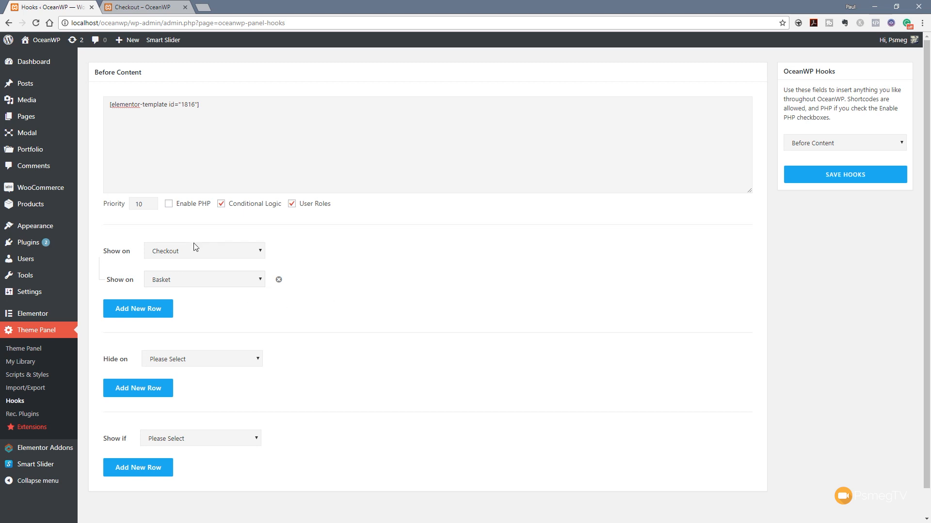
mouse_move(772, 290)
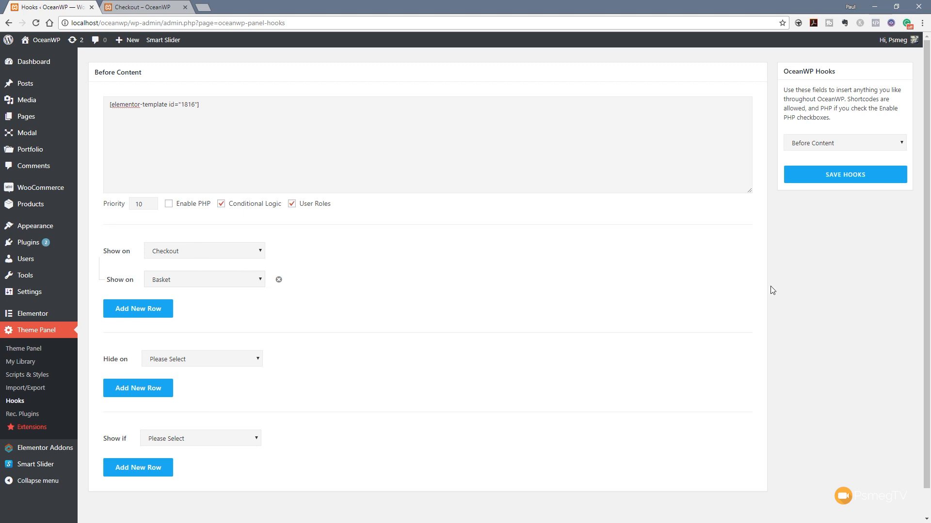
scroll("down", 3)
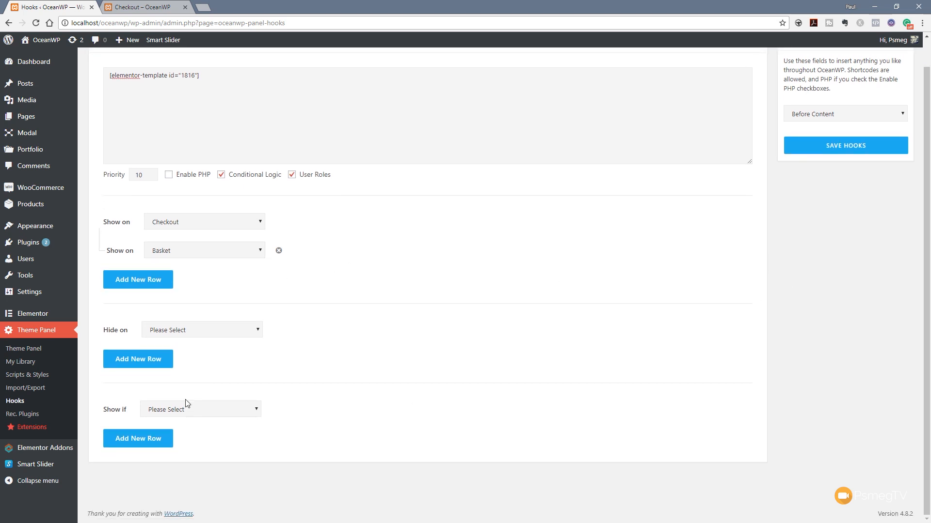
mouse_move(138, 439)
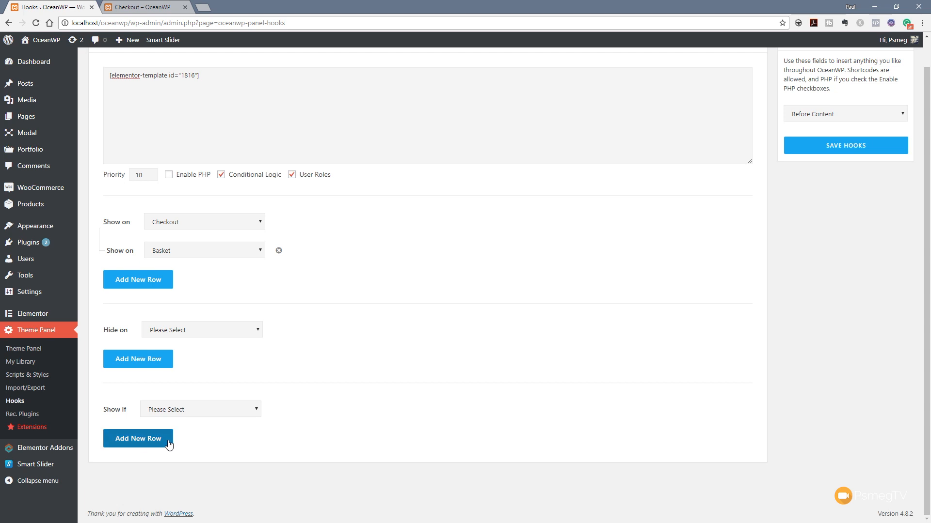
mouse_move(249, 430)
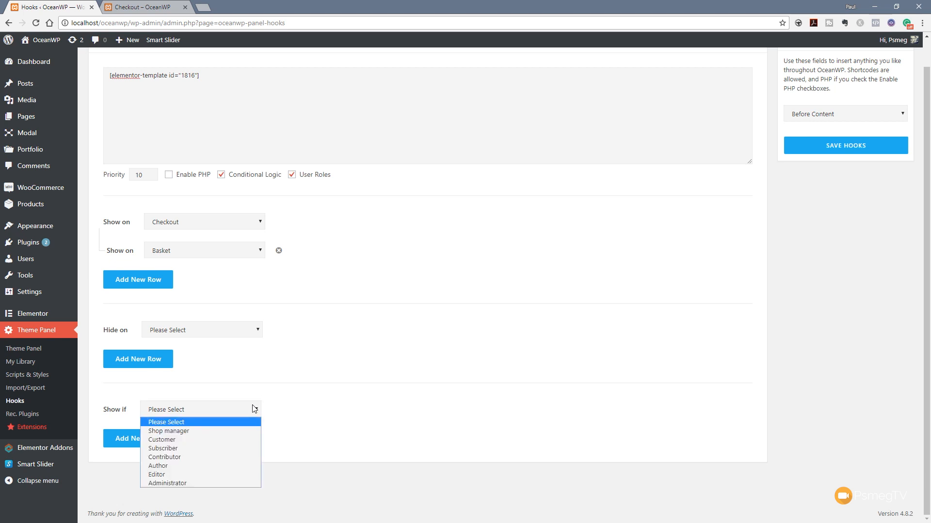
mouse_move(175, 448)
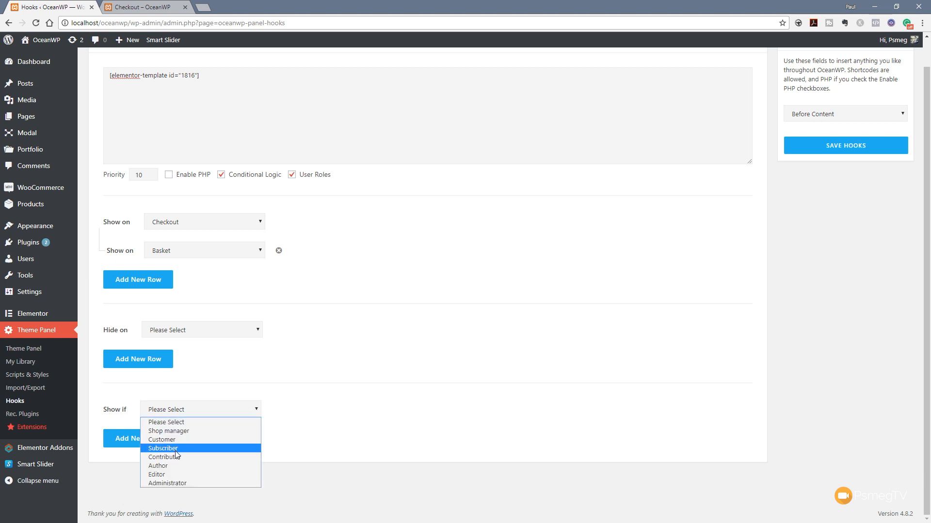
Restrict the Before Content hook to Subscriber users and save the hooks.
left_click(163, 448)
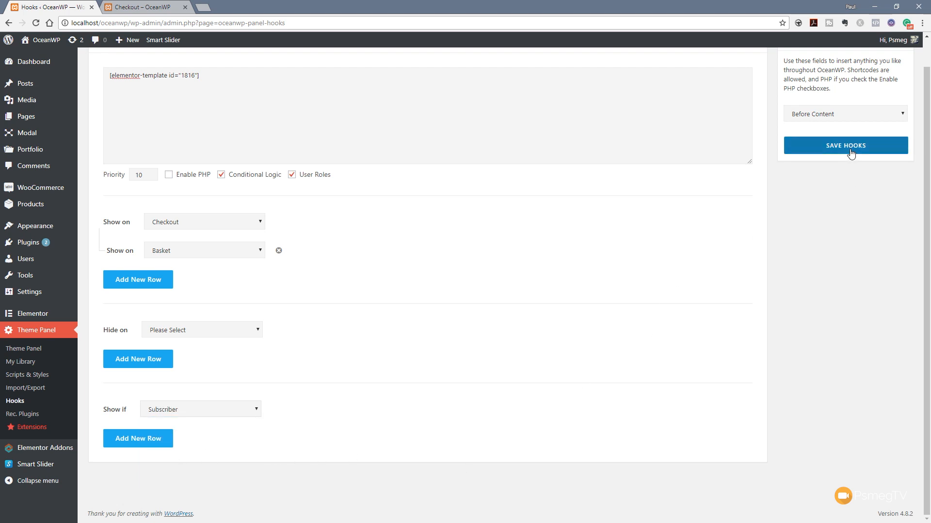
left_click(844, 145)
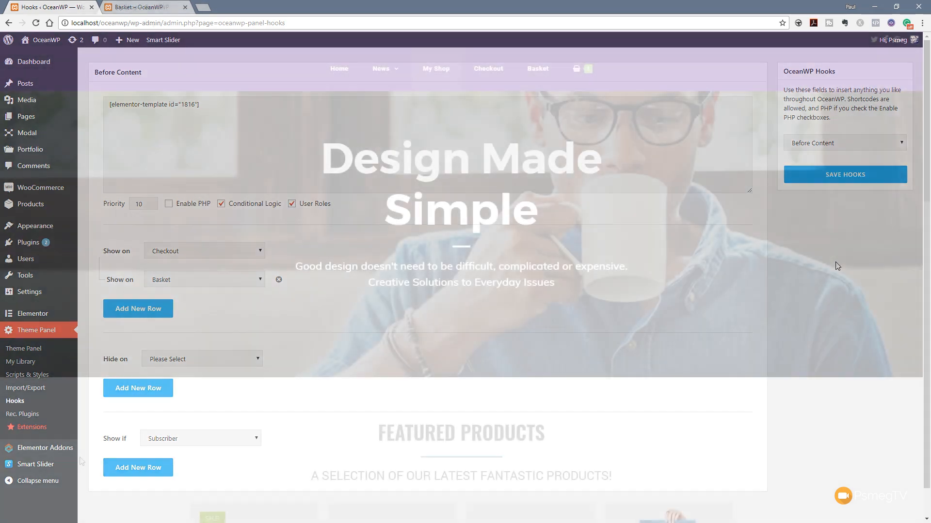
left_click(435, 68)
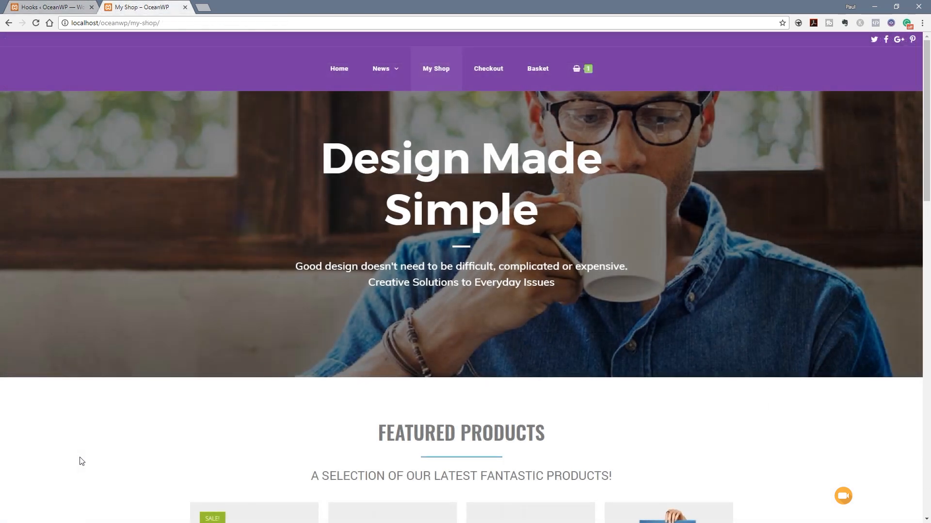
mouse_move(80, 455)
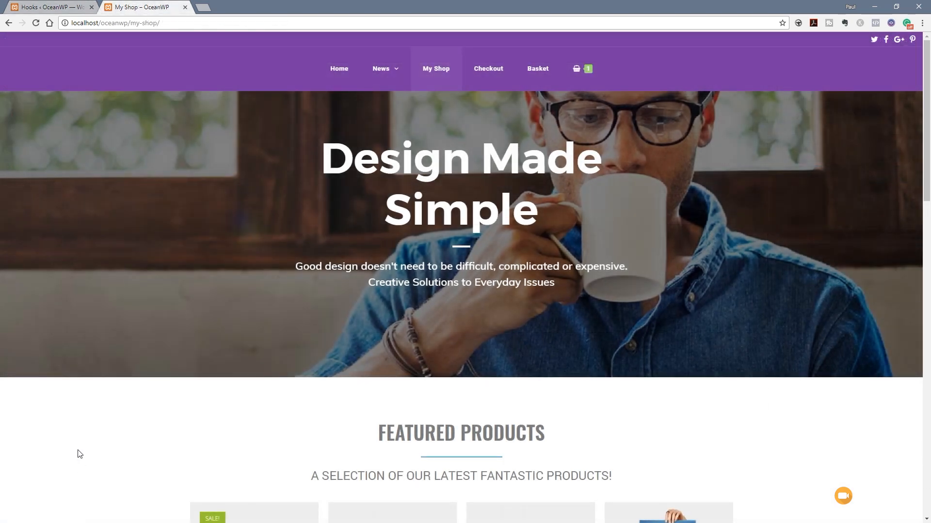
scroll("down", 3)
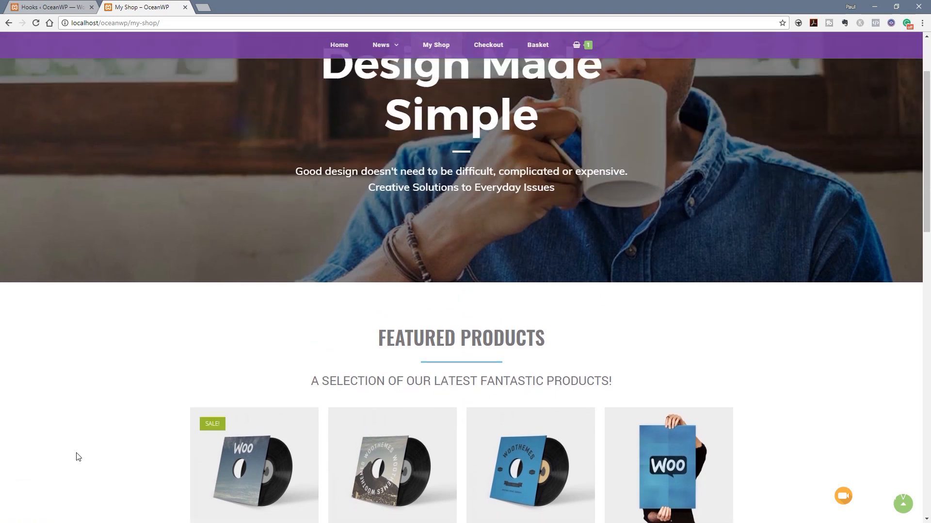
scroll("up", 3)
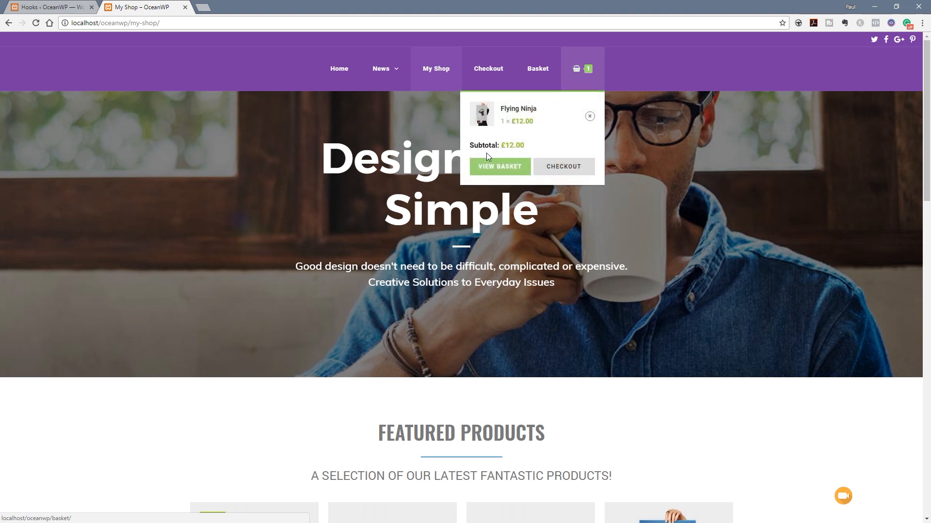
left_click(498, 166)
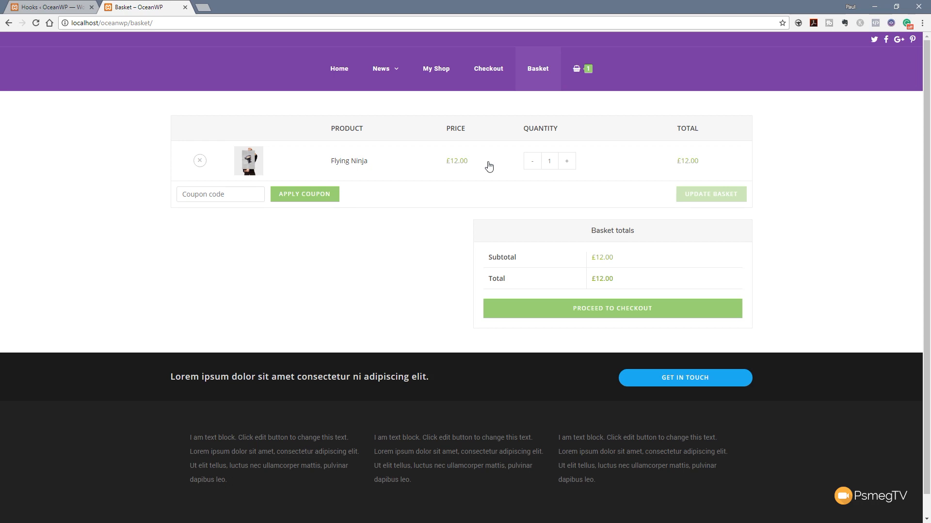
left_click(435, 68)
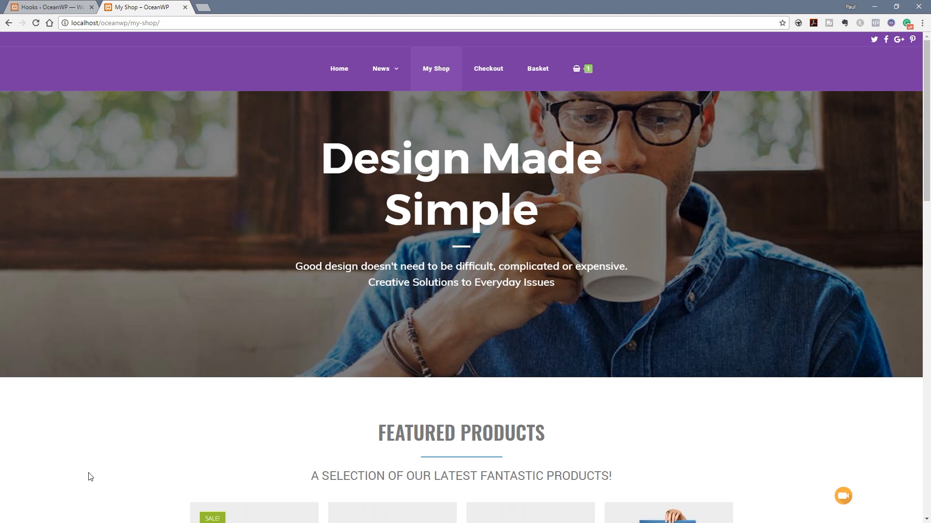
mouse_move(746, 225)
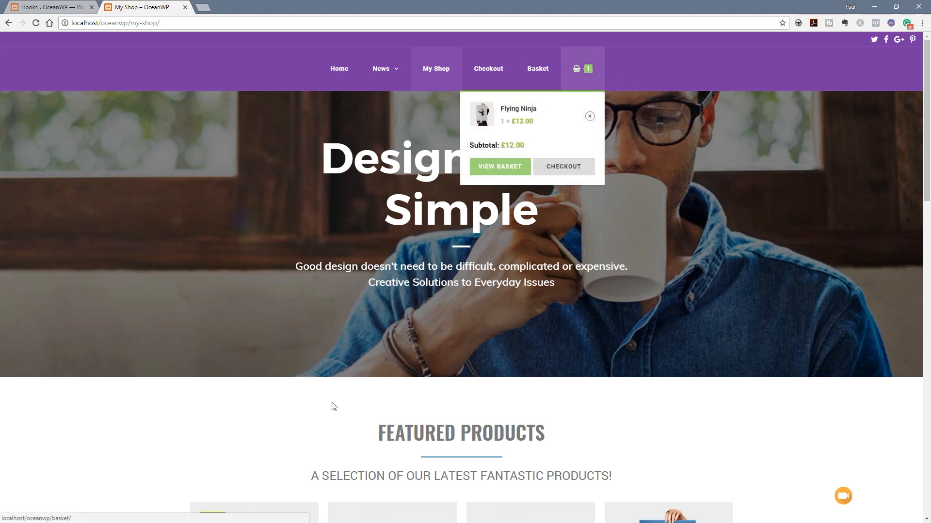
left_click(499, 166)
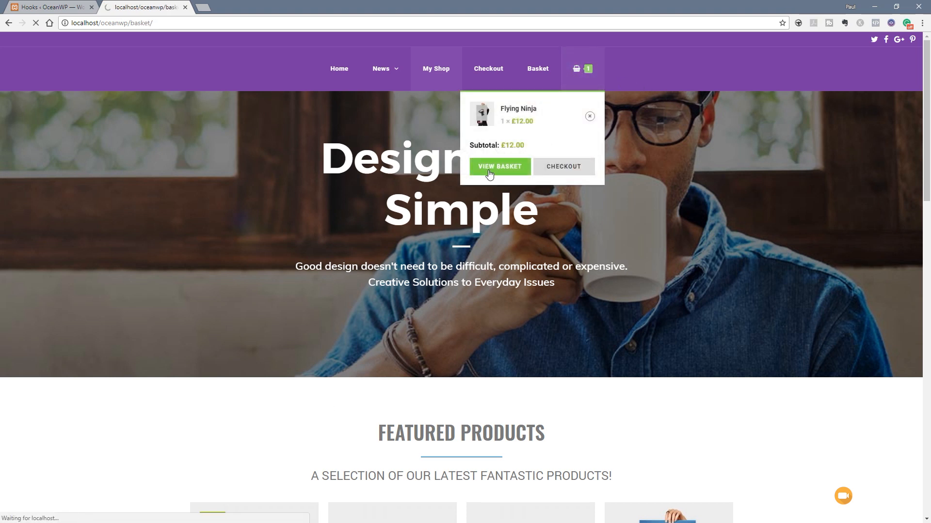
left_click(499, 167)
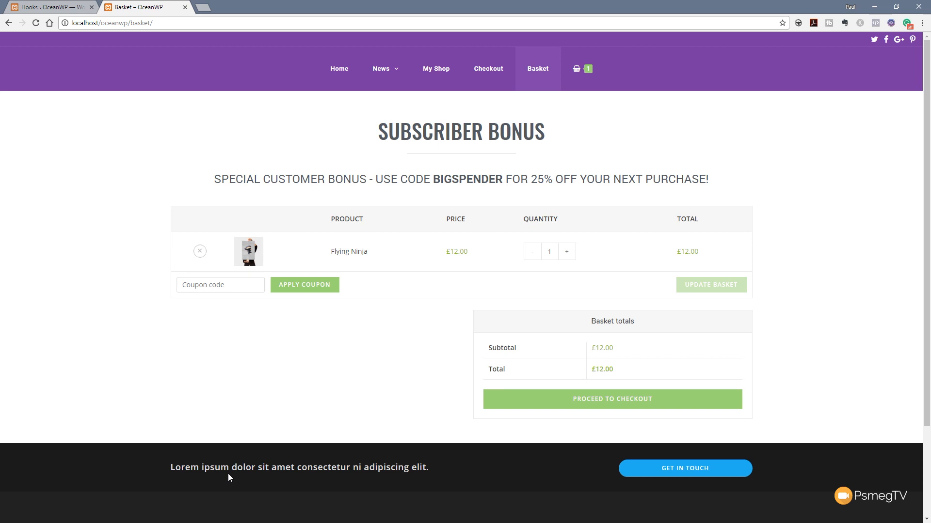
mouse_move(627, 405)
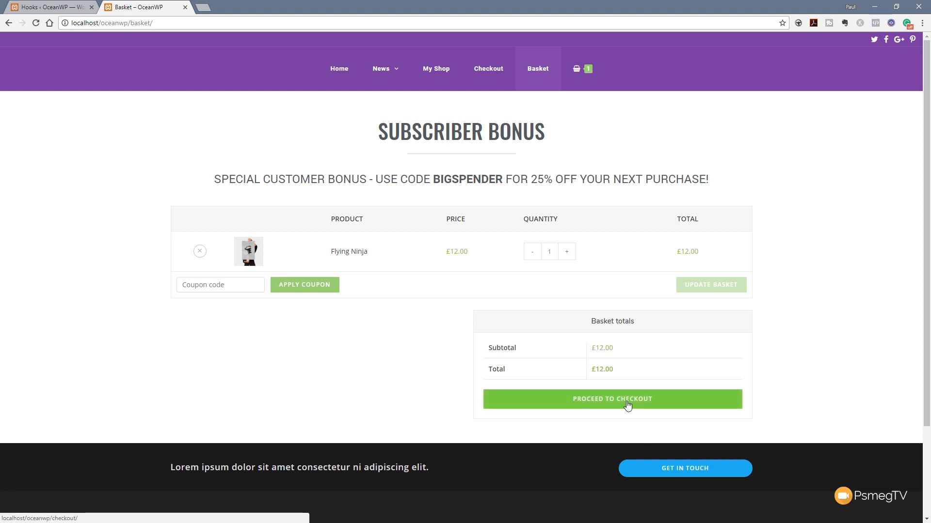
left_click(611, 399)
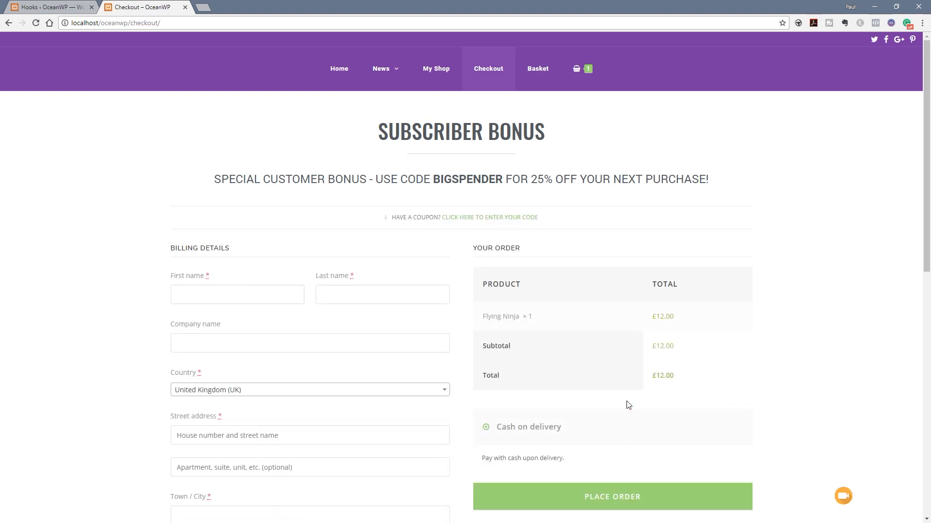
mouse_move(436, 68)
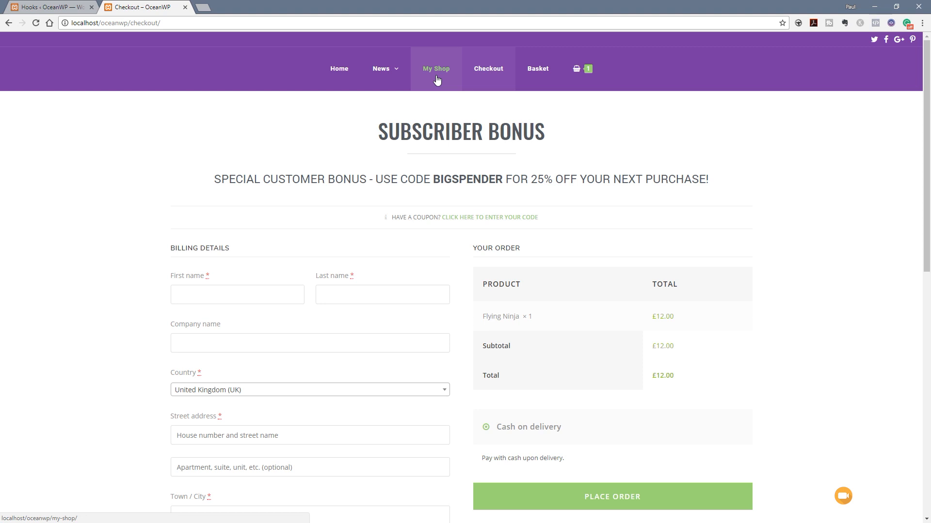
left_click(436, 68)
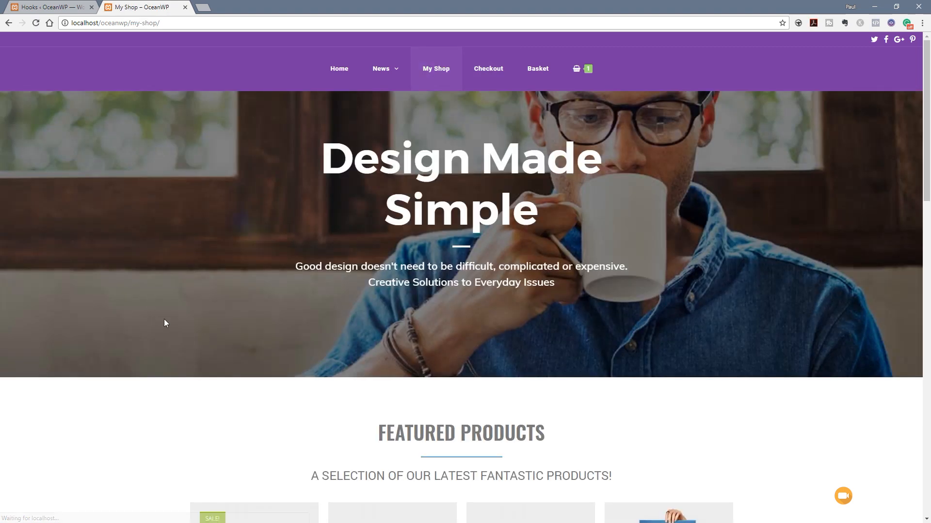
scroll("down", 3)
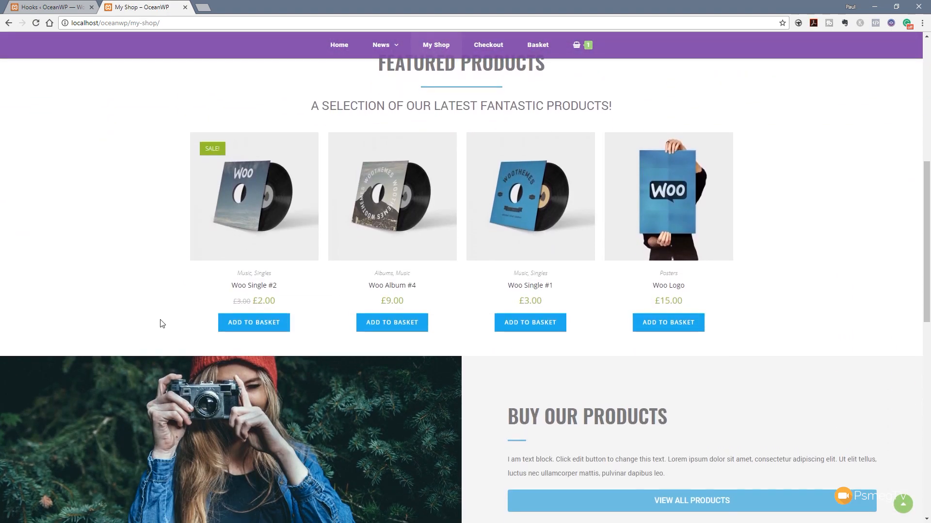